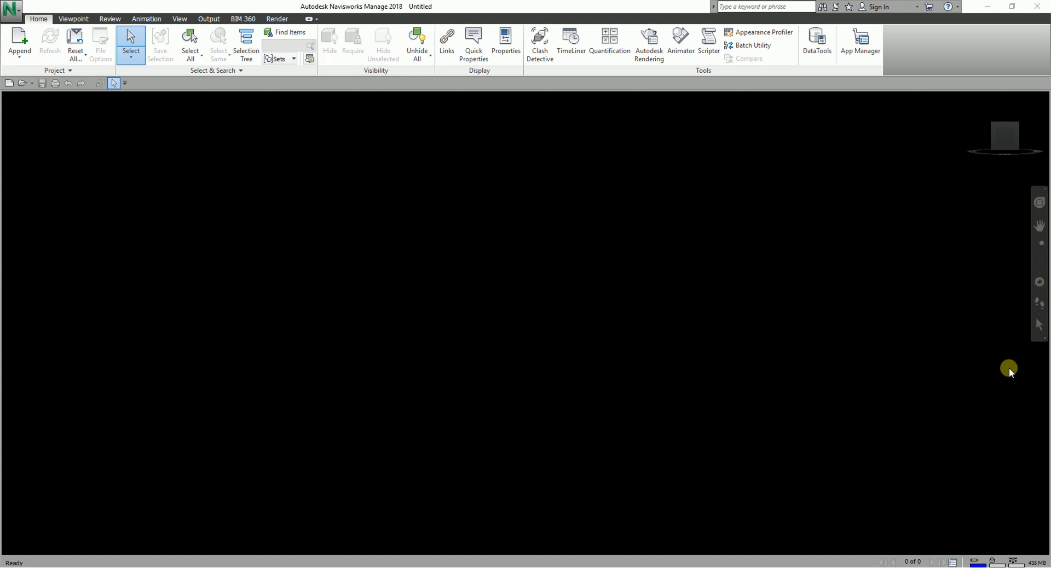
{"action": "mouse_move", "coordinate": [452, 379]}
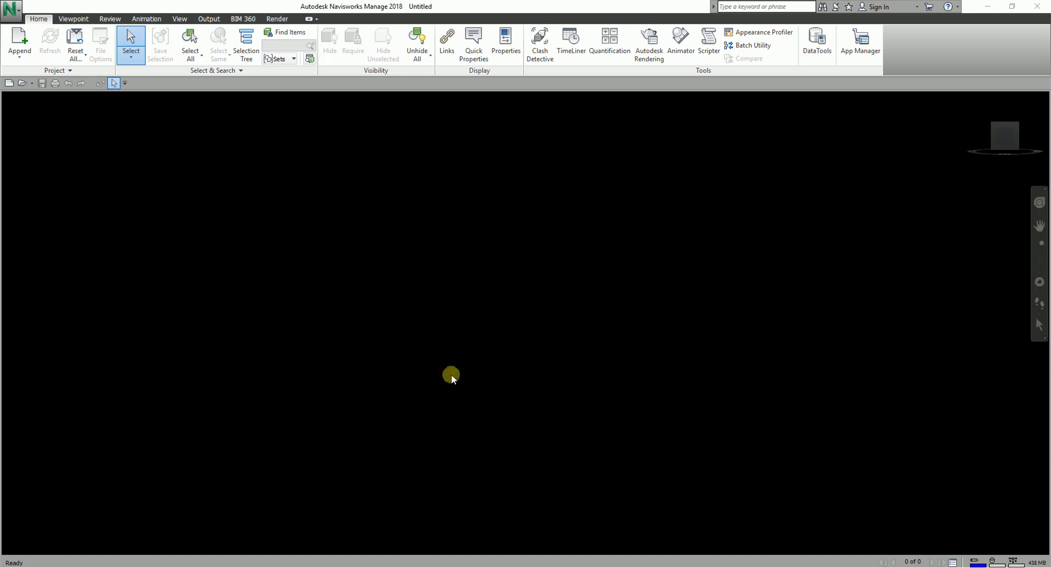
{"action": "mouse_move", "coordinate": [233, 348]}
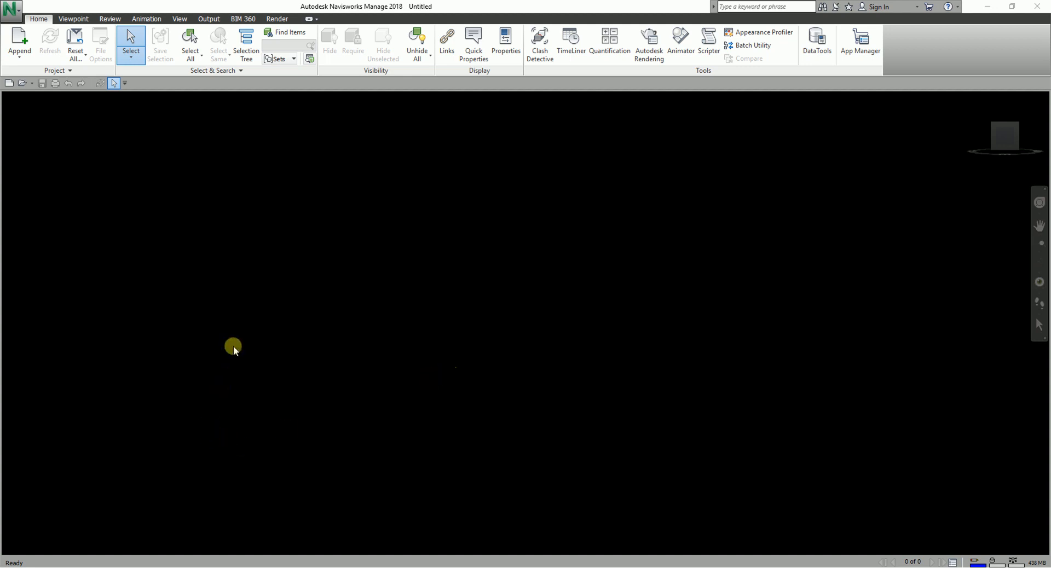
{"action": "mouse_move", "coordinate": [140, 127]}
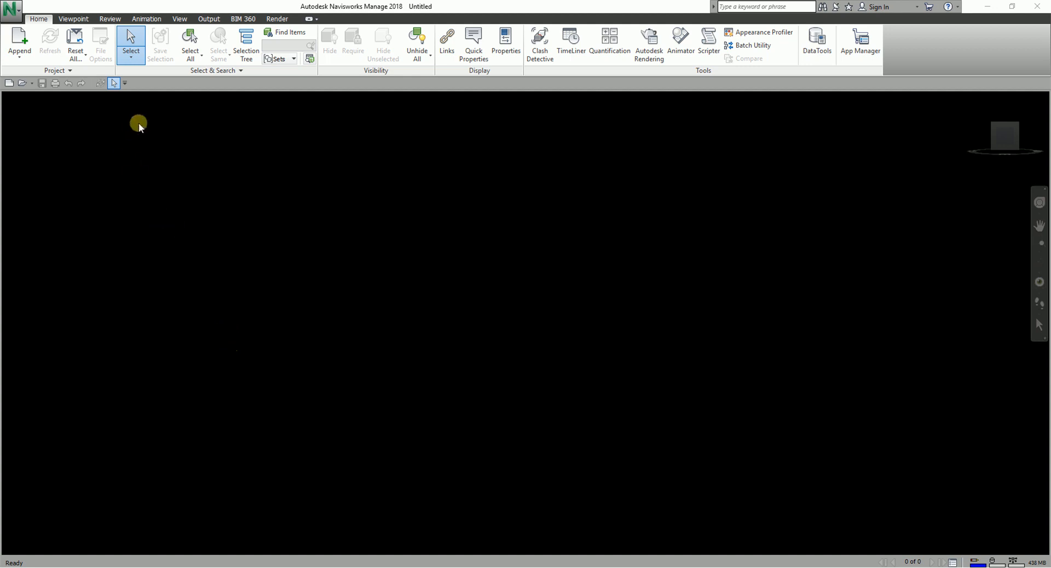
{"action": "mouse_move", "coordinate": [180, 146]}
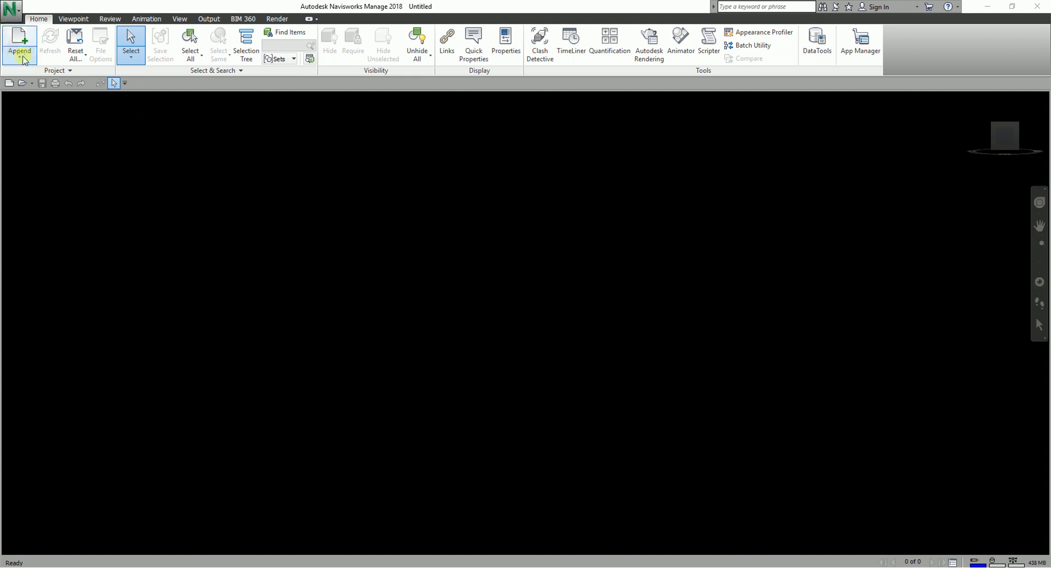
Append rme_advanced_sample_project.nwf from the Samples folder into the scene
{"action": "left_click", "coordinate": [20, 41]}
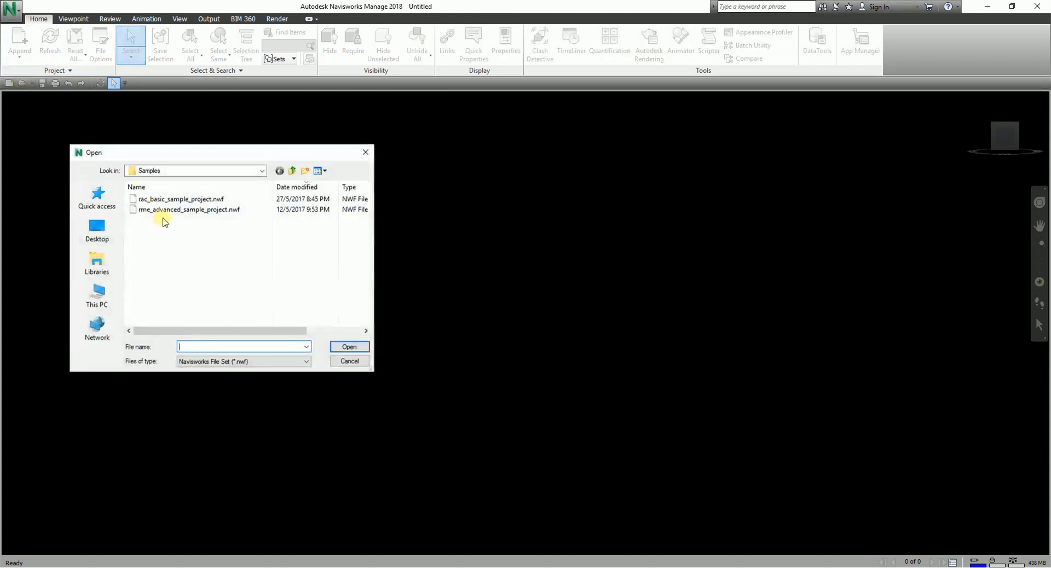
{"action": "left_click", "coordinate": [189, 209]}
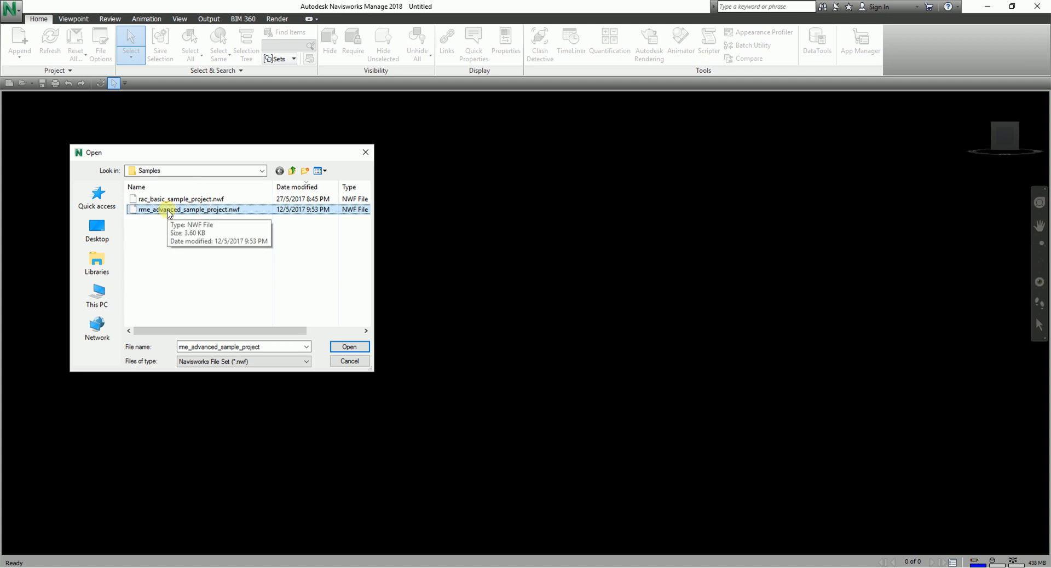
{"action": "mouse_move", "coordinate": [224, 213]}
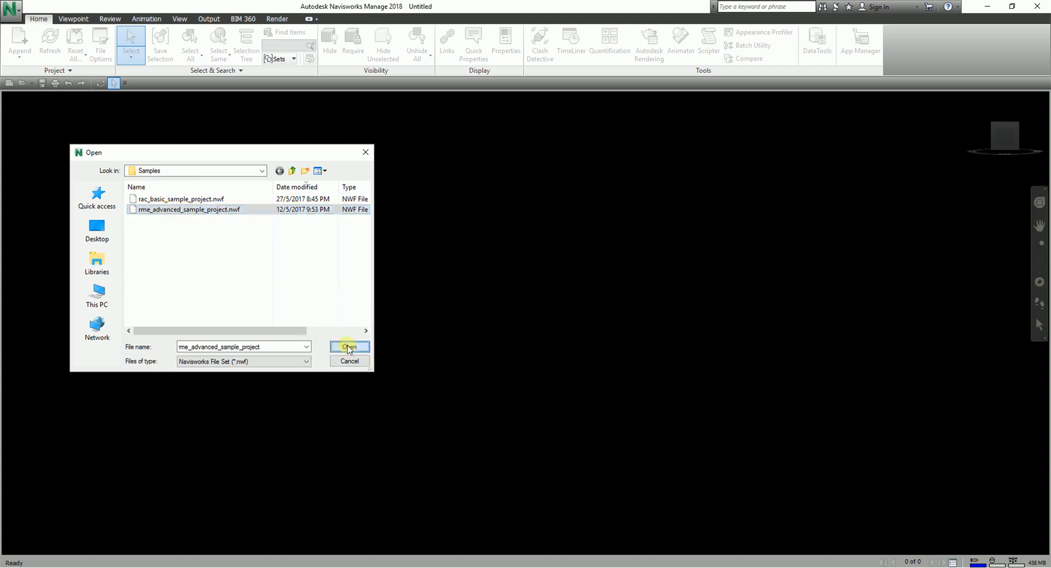
{"action": "left_click", "coordinate": [350, 347]}
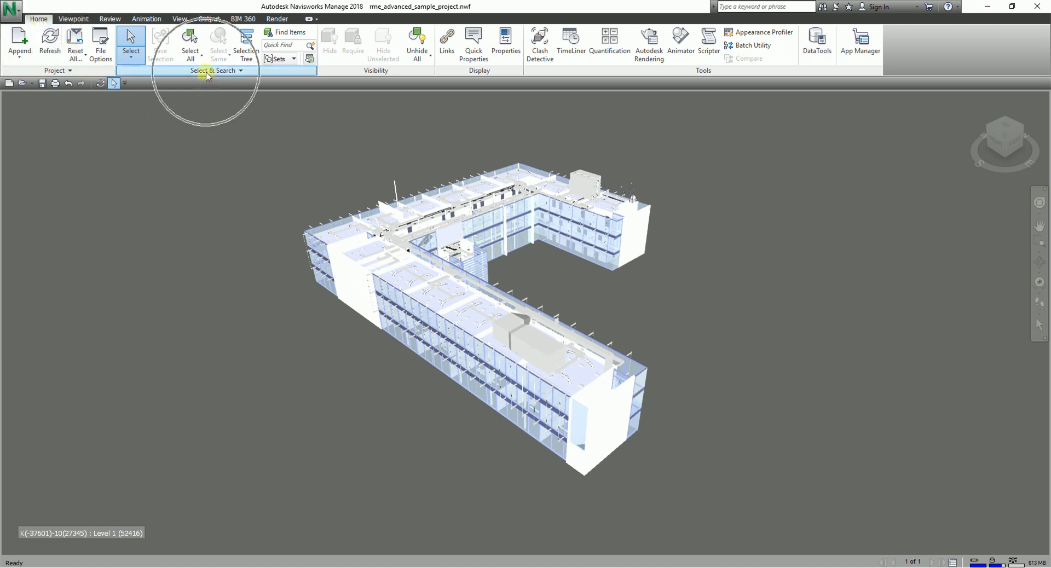
{"action": "mouse_move", "coordinate": [246, 40]}
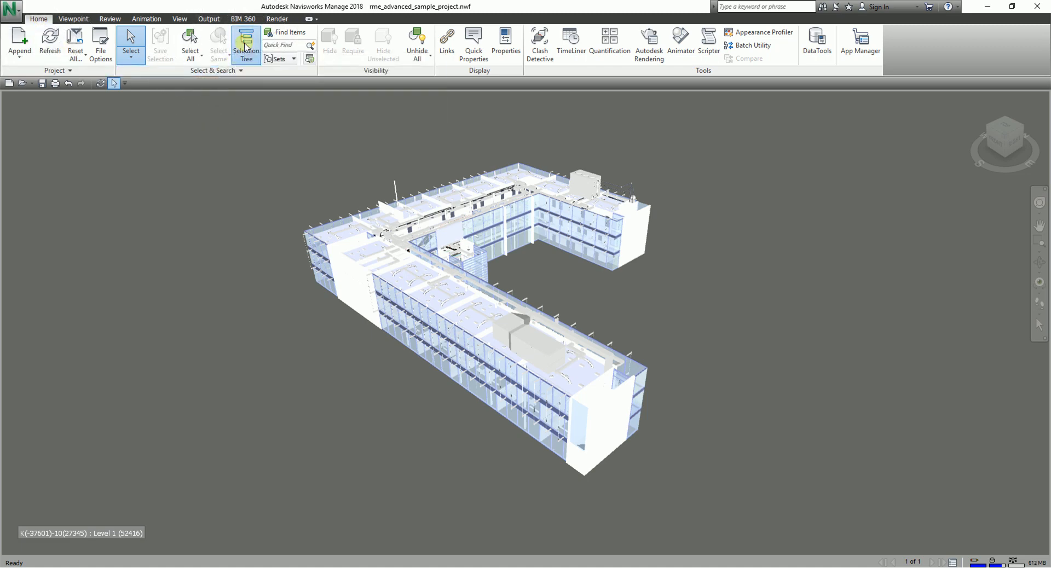
Show the Selection Tree, expand the .rvt model and Level 1, browsing its categories
{"action": "left_click", "coordinate": [245, 40]}
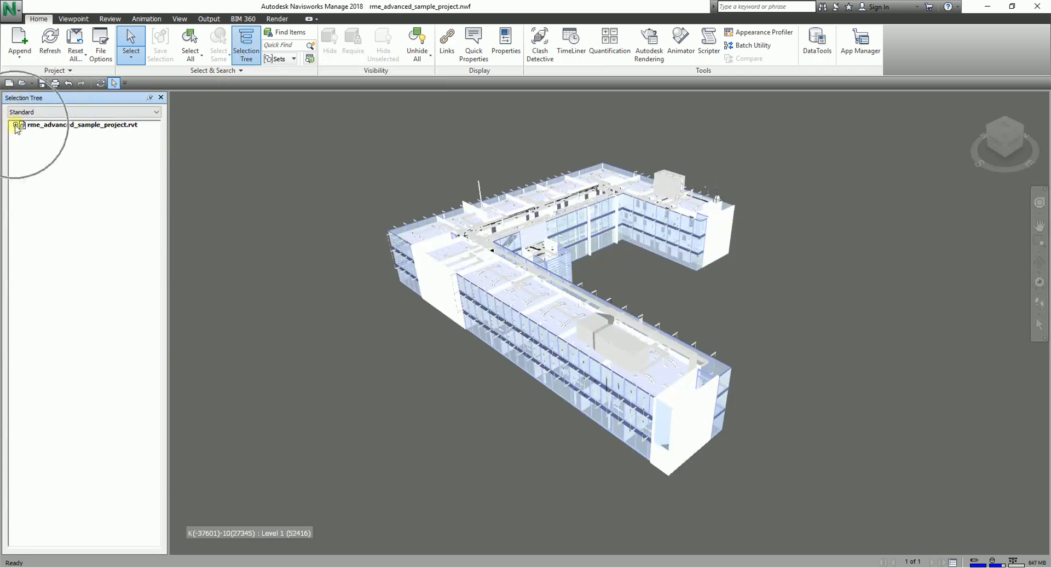
{"action": "left_click", "coordinate": [16, 123]}
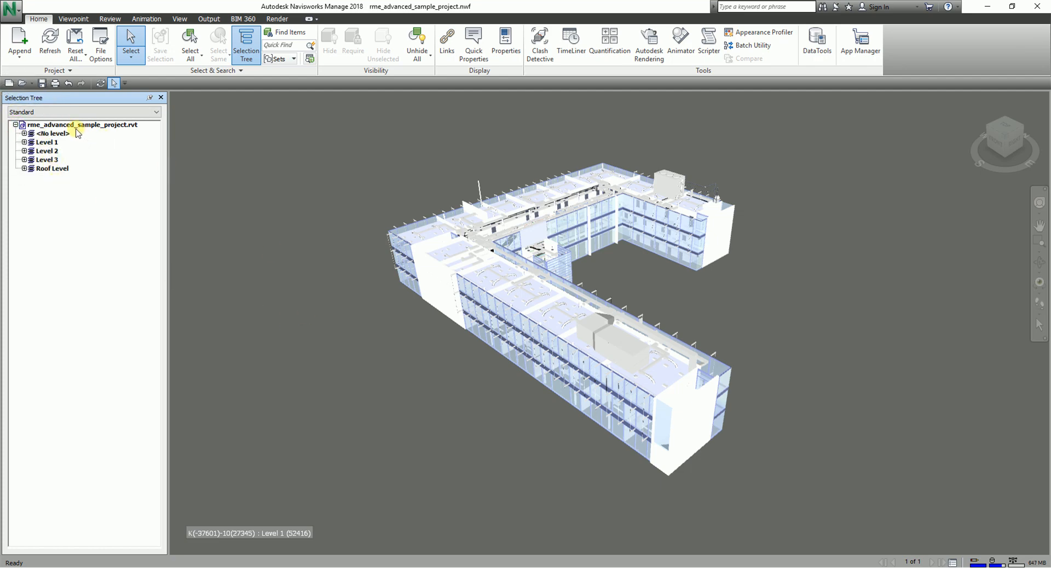
{"action": "left_click", "coordinate": [42, 151]}
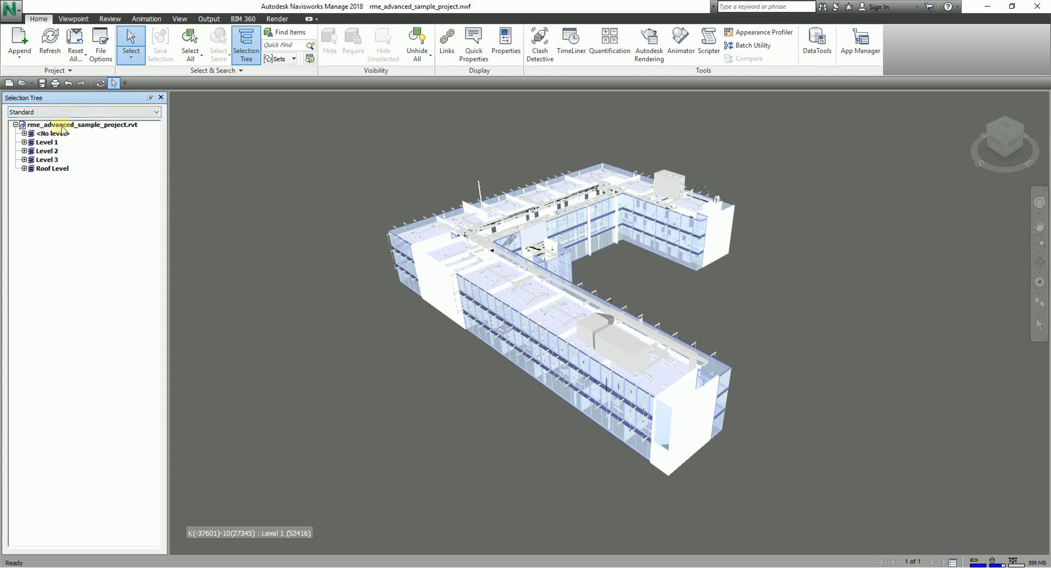
{"action": "left_click", "coordinate": [80, 124]}
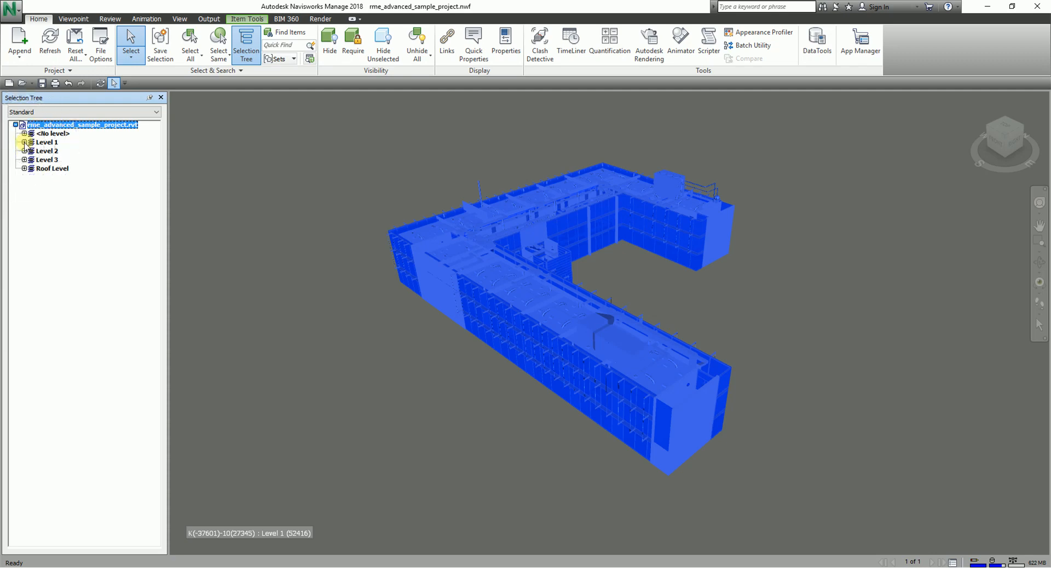
{"action": "left_click", "coordinate": [21, 140]}
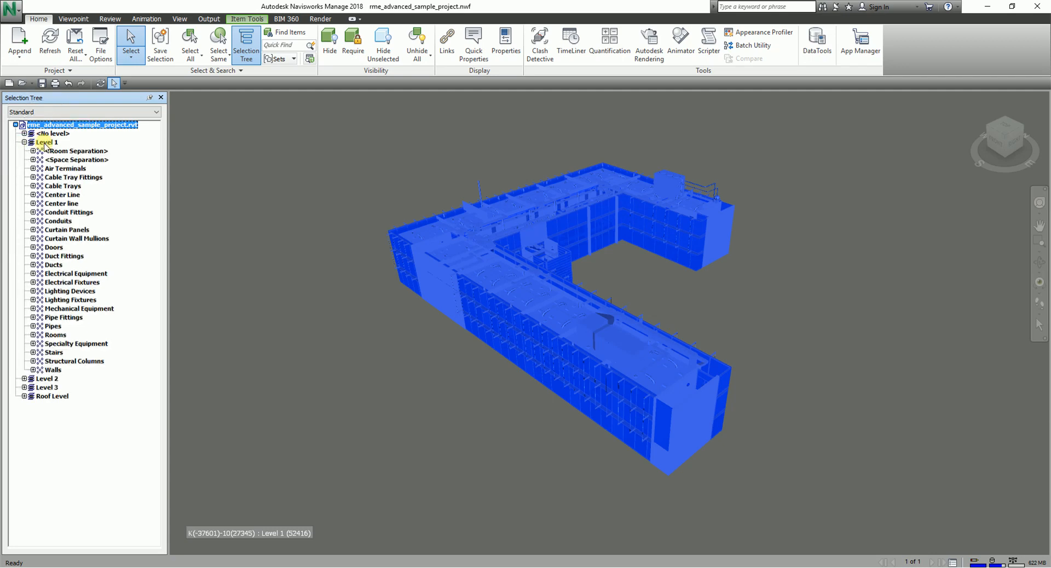
{"action": "left_click", "coordinate": [39, 142]}
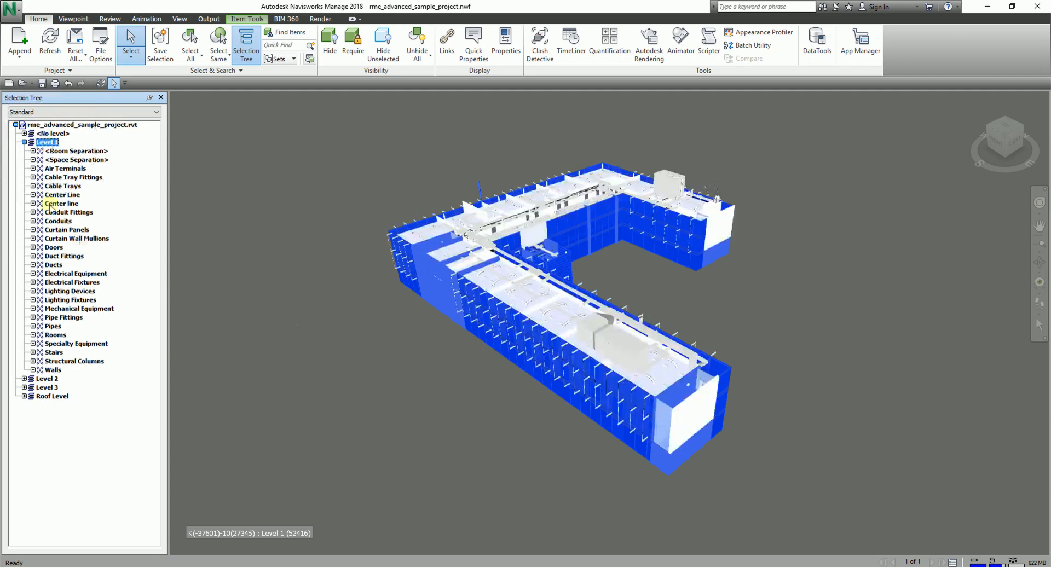
{"action": "left_click", "coordinate": [67, 150]}
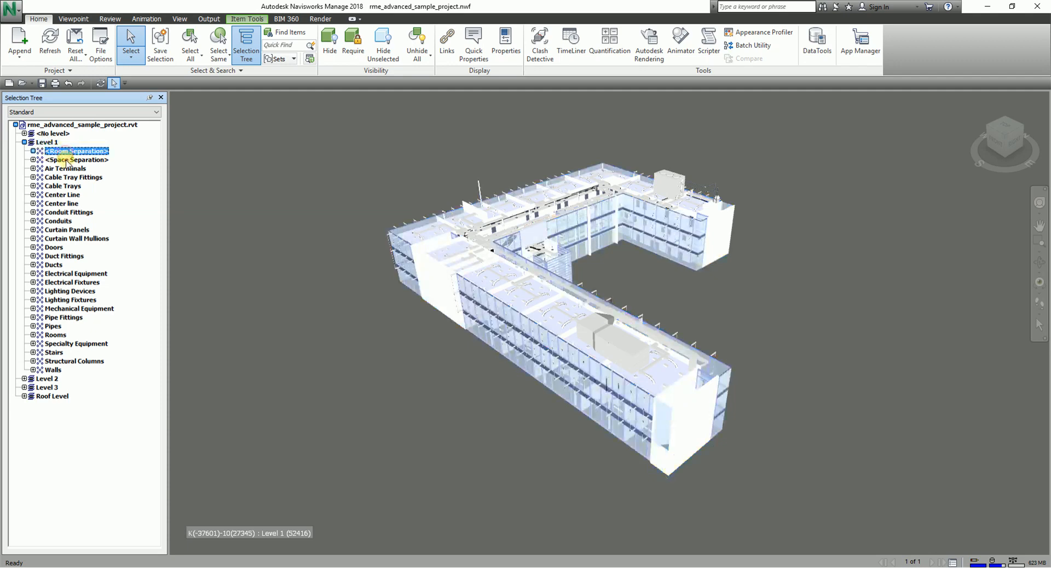
{"action": "left_click", "coordinate": [64, 177]}
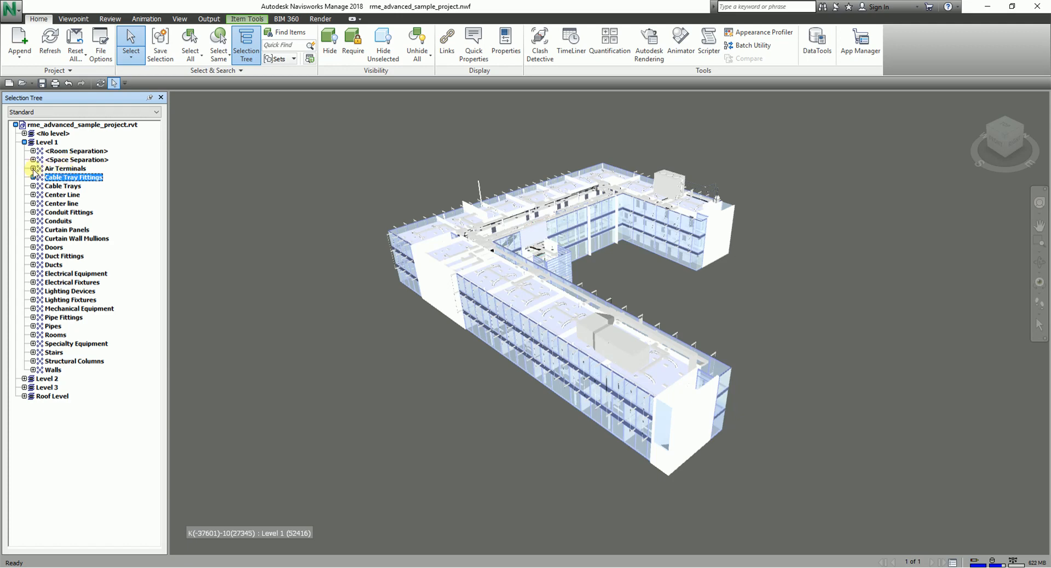
Expand Air Terminals and M_Supply Diffuser down to a 450 x 200 diffuser geometry node
{"action": "left_click", "coordinate": [34, 167]}
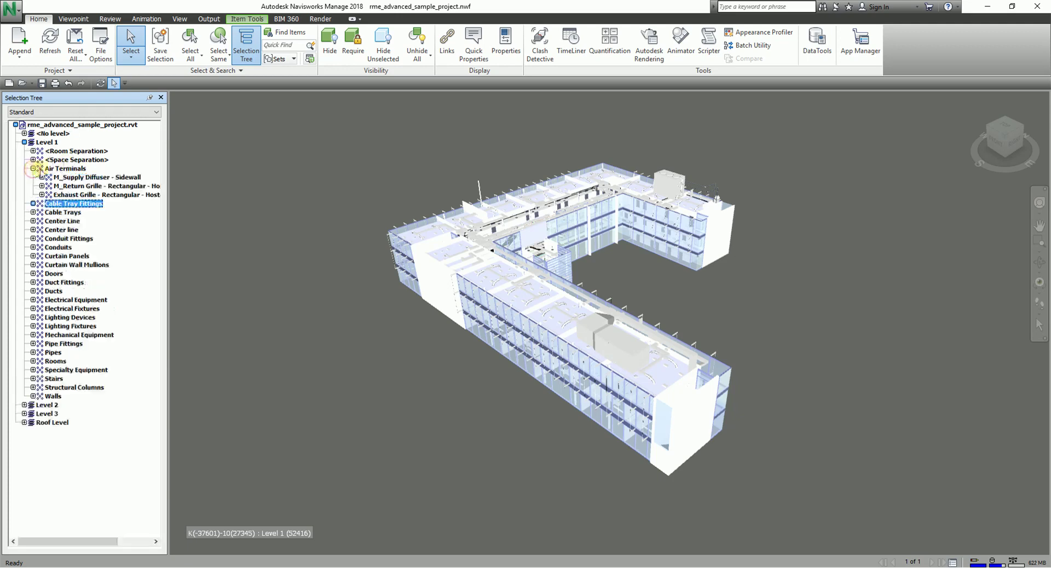
{"action": "left_click", "coordinate": [88, 185]}
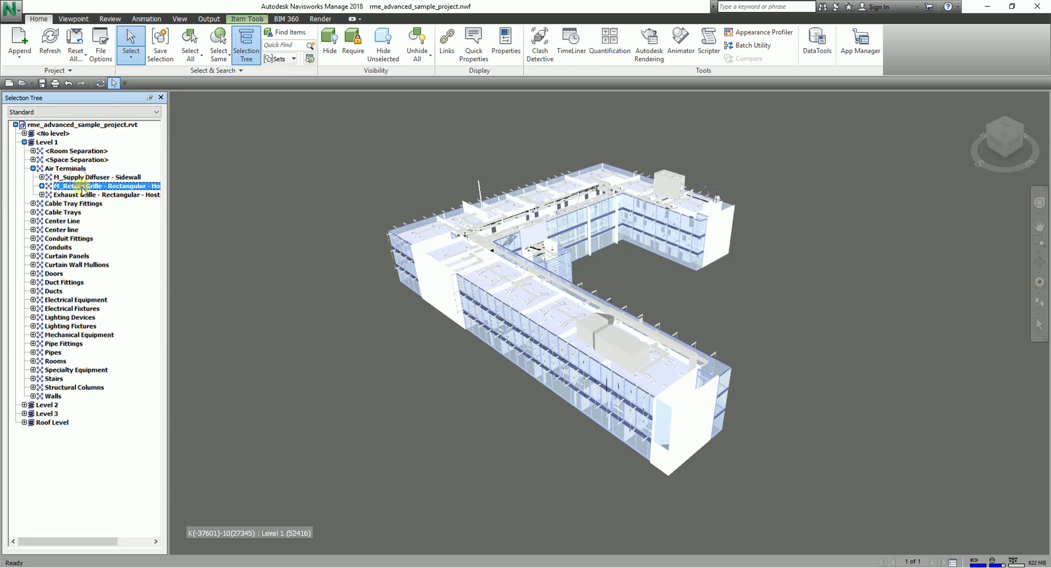
{"action": "left_click", "coordinate": [85, 194]}
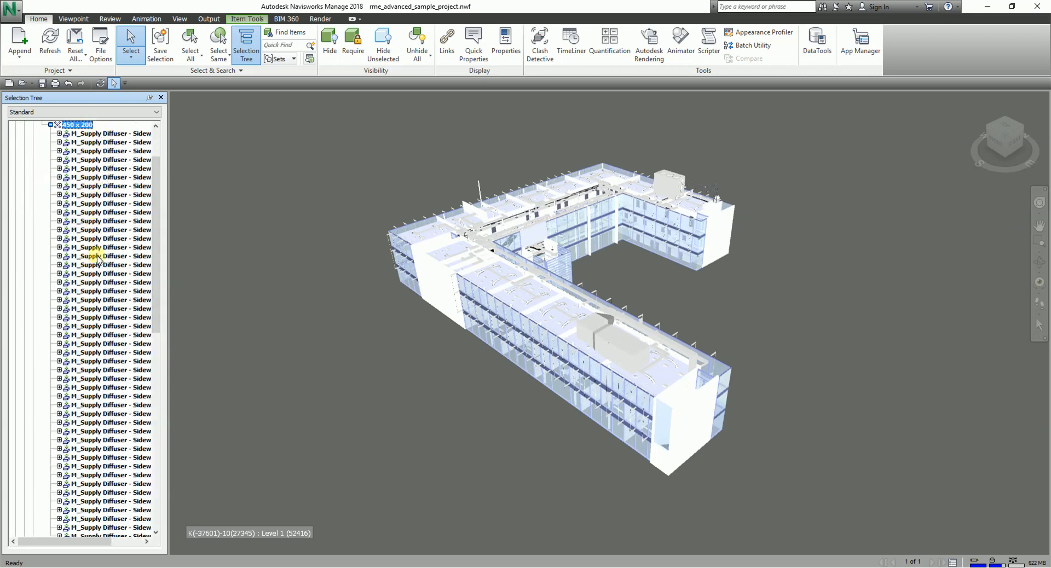
{"action": "left_click", "coordinate": [57, 132]}
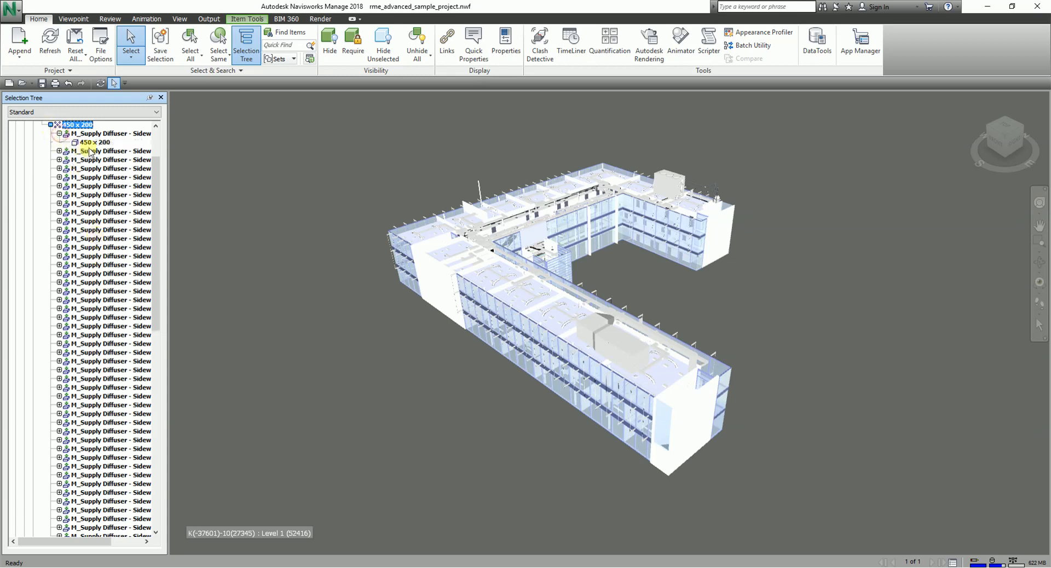
{"action": "left_click", "coordinate": [94, 141]}
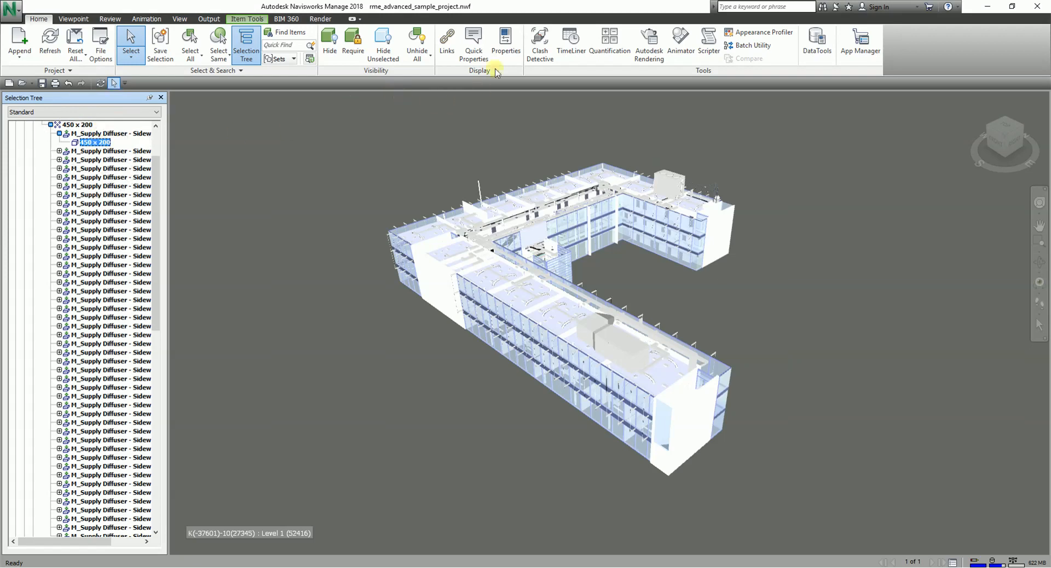
{"action": "mouse_move", "coordinate": [506, 50]}
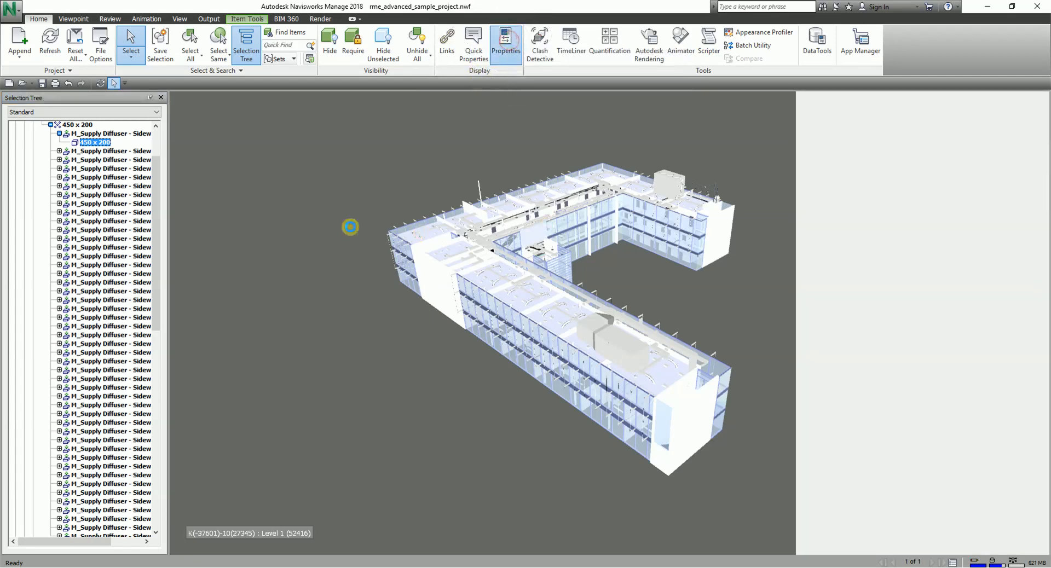
Show the Properties panel for an M_Supply Diffuser - Sidewall instance
{"action": "left_click", "coordinate": [506, 38]}
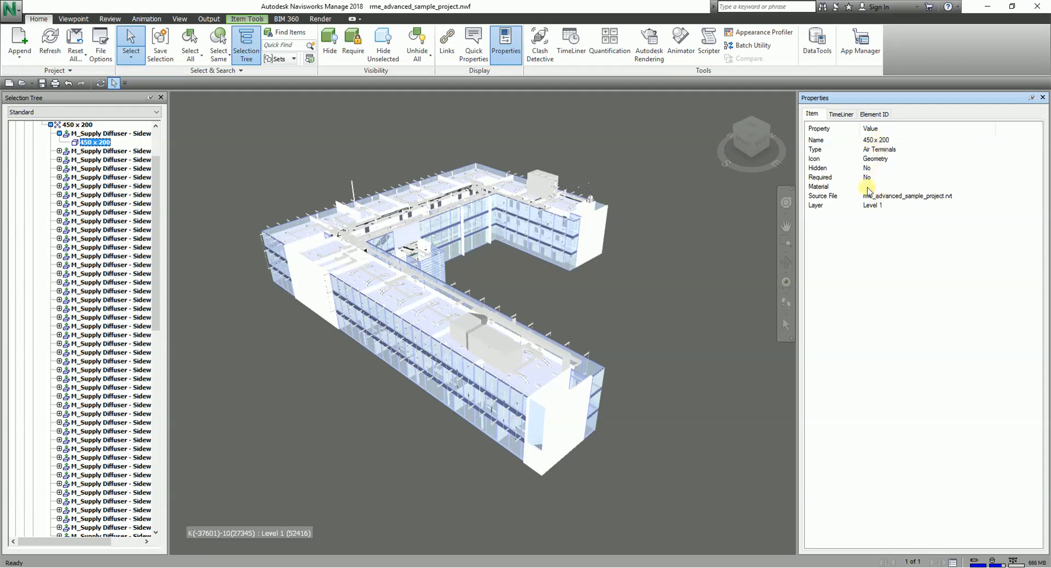
{"action": "mouse_move", "coordinate": [1034, 148]}
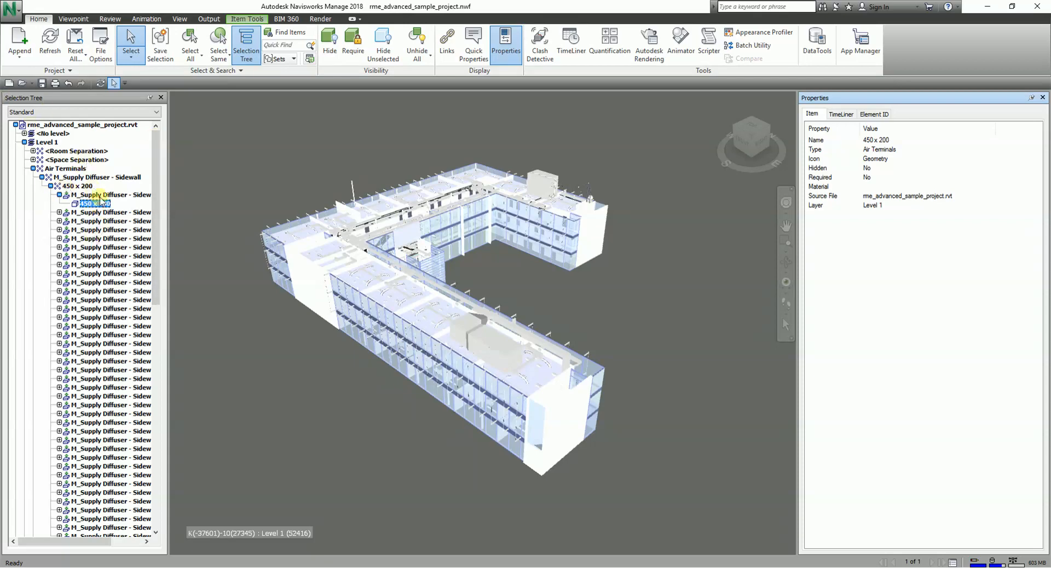
{"action": "left_click", "coordinate": [105, 220]}
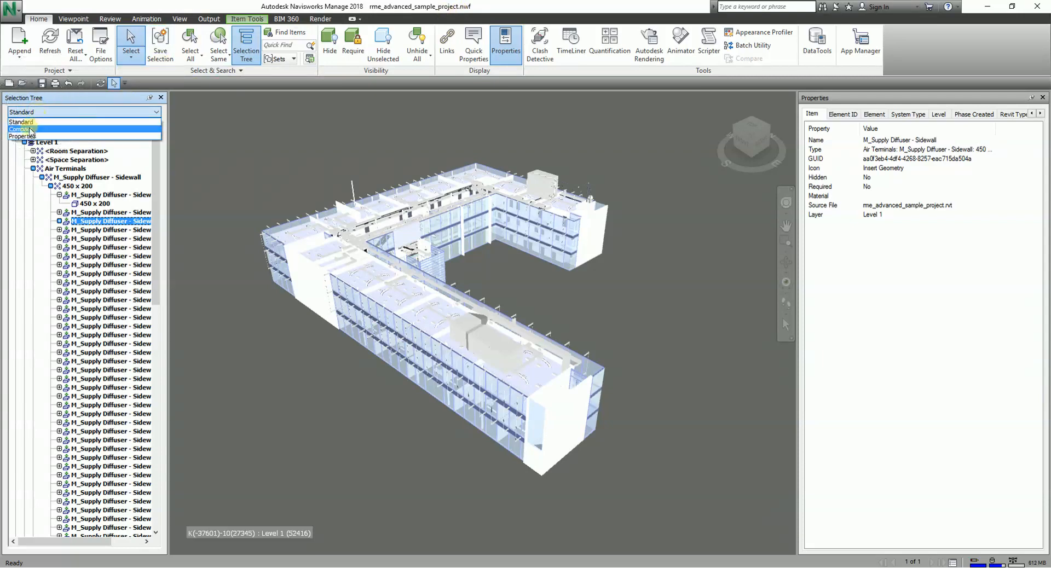
Switch the tree to Compact view and step through the levels, ending with Level 3 selected
{"action": "left_click", "coordinate": [19, 129]}
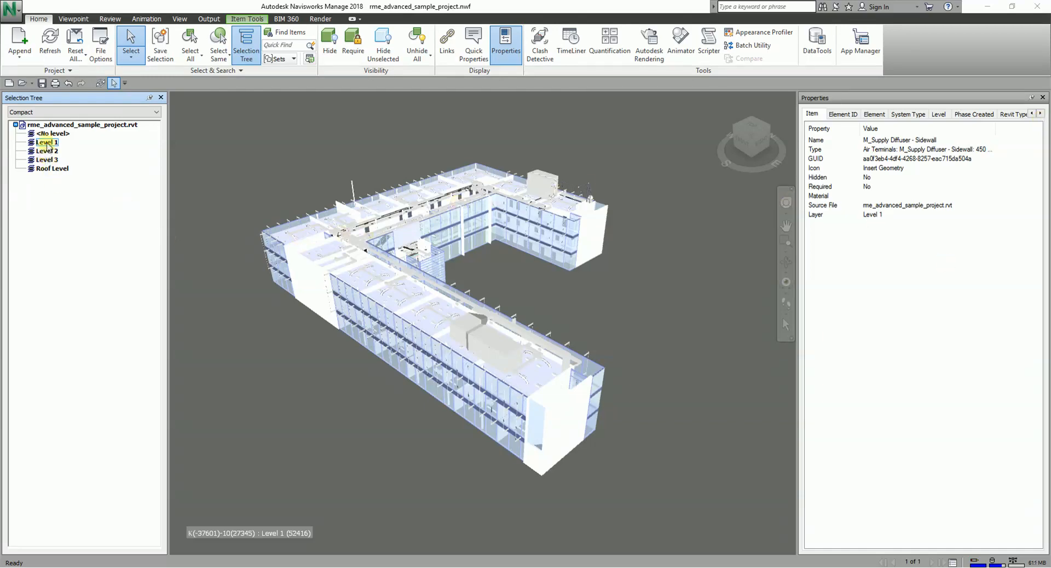
{"action": "left_click", "coordinate": [66, 125]}
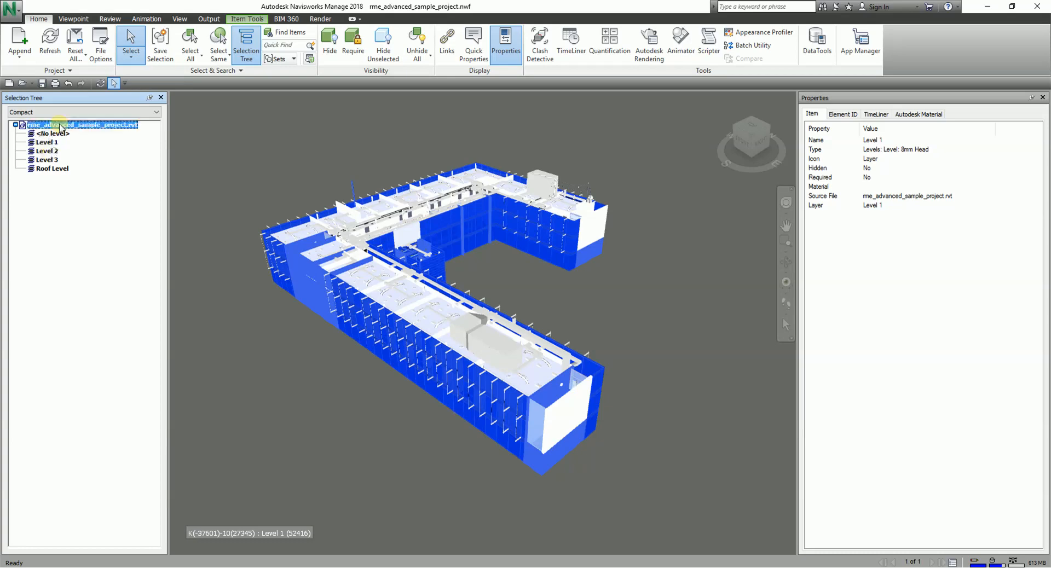
{"action": "left_click", "coordinate": [45, 143]}
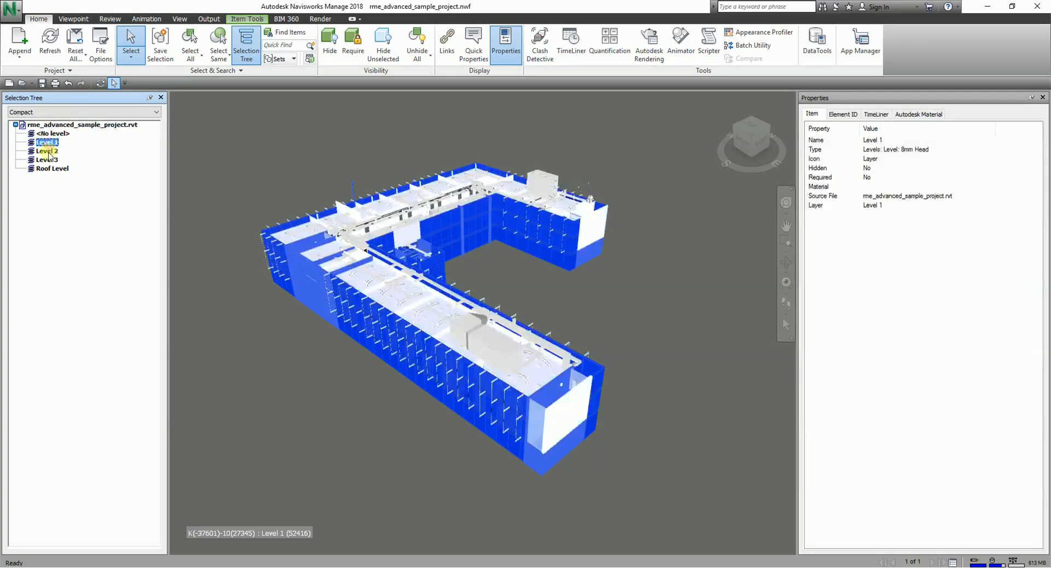
{"action": "left_click", "coordinate": [41, 151]}
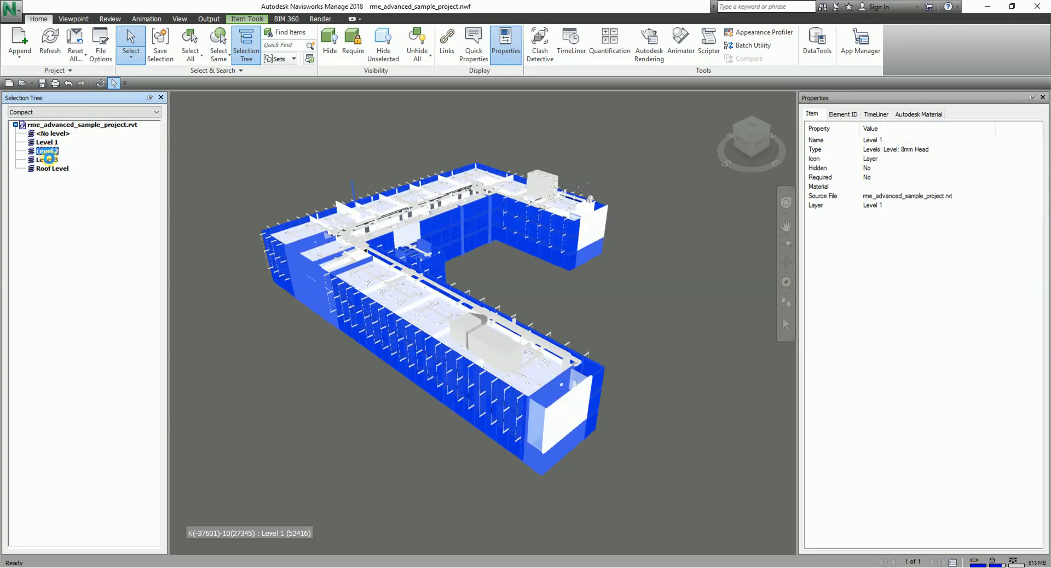
{"action": "left_click", "coordinate": [42, 158]}
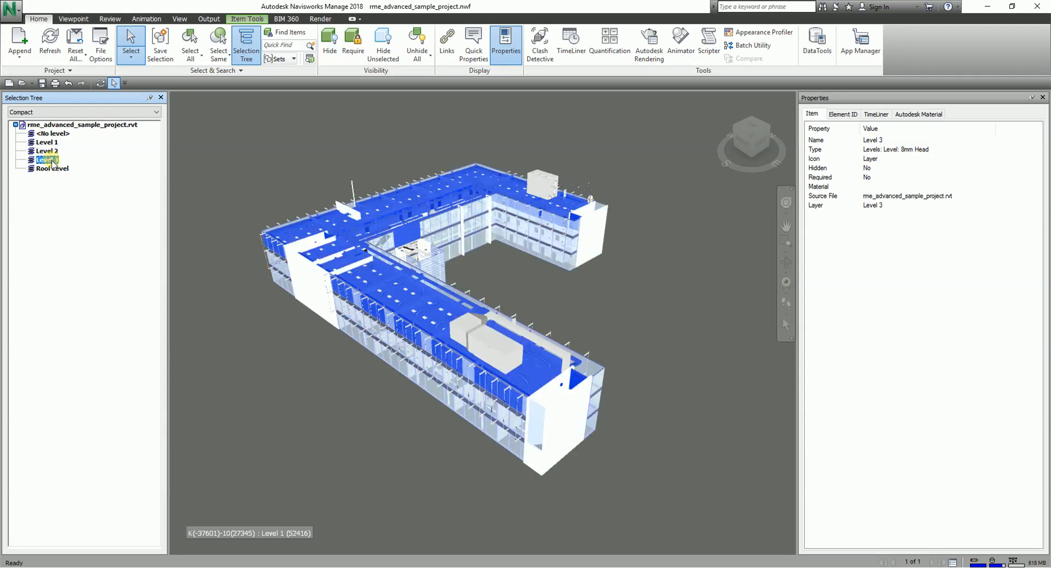
{"action": "left_click", "coordinate": [46, 168]}
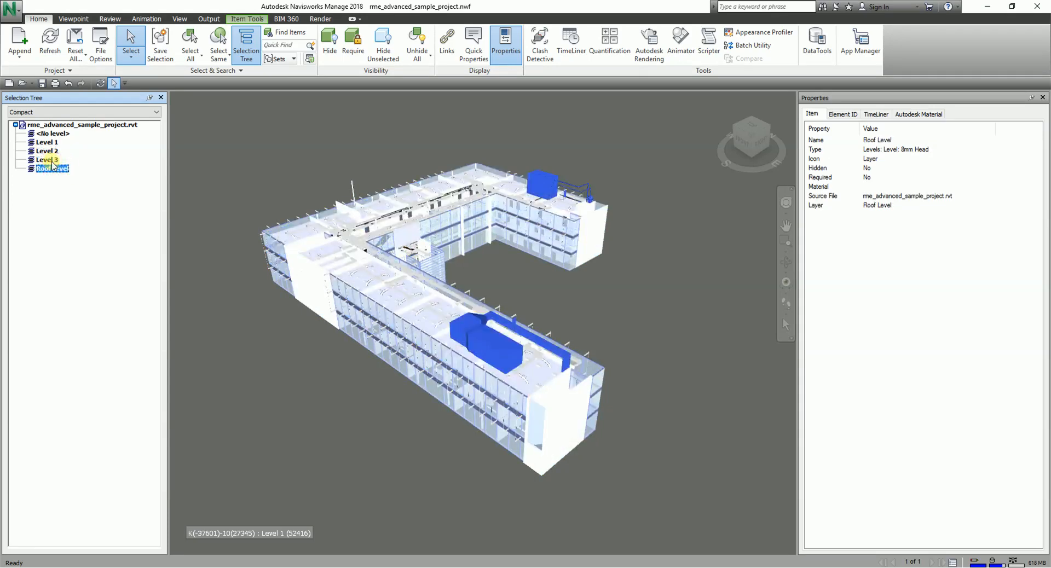
{"action": "left_click", "coordinate": [42, 159]}
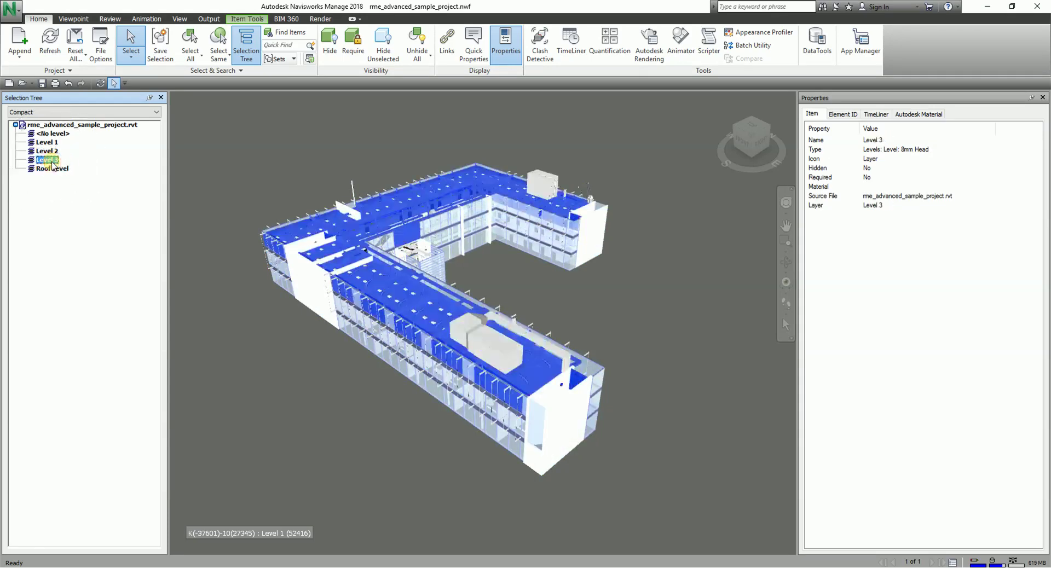
{"action": "right_click", "coordinate": [45, 160]}
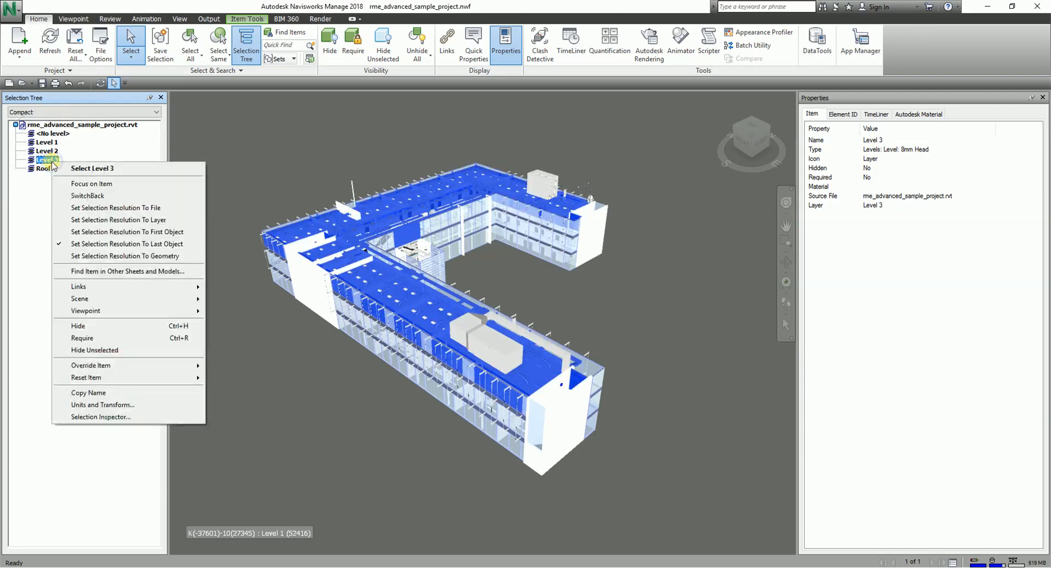
{"action": "mouse_move", "coordinate": [110, 350]}
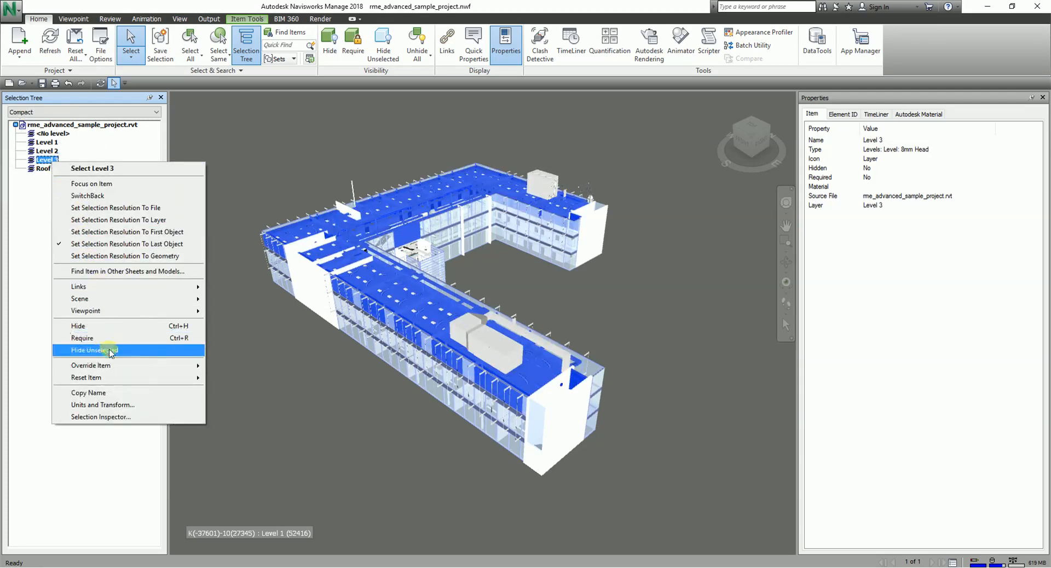
{"action": "left_click", "coordinate": [95, 350]}
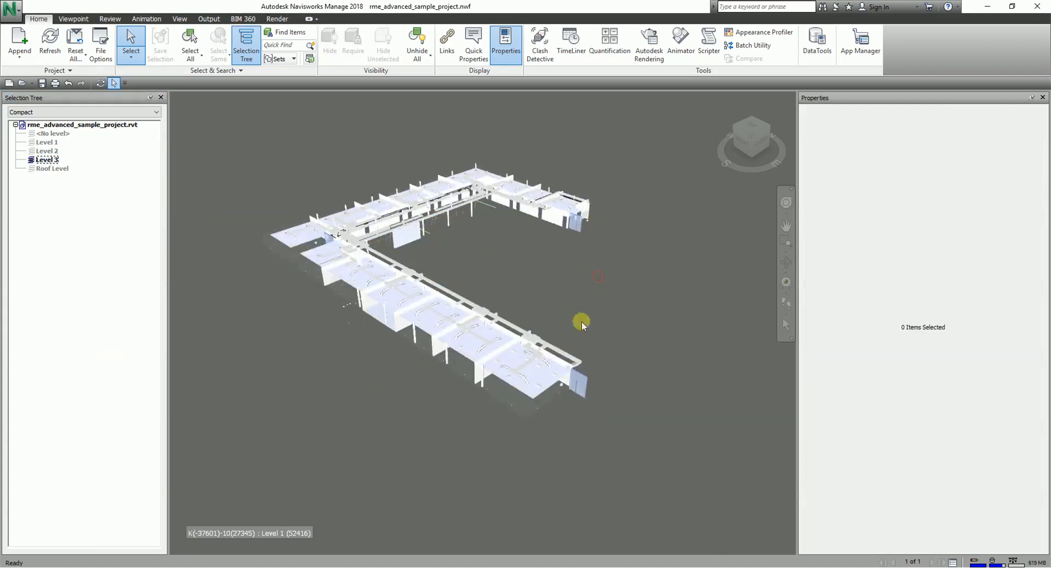
{"action": "left_click_drag", "start_coordinate": [581, 323], "coordinate": [595, 349]}
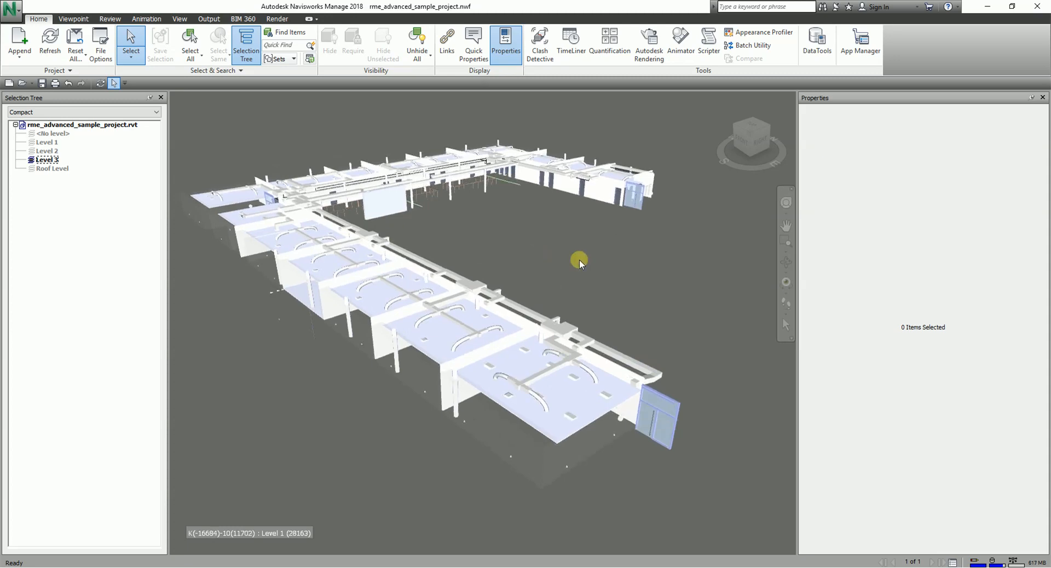
{"action": "mouse_move", "coordinate": [416, 40]}
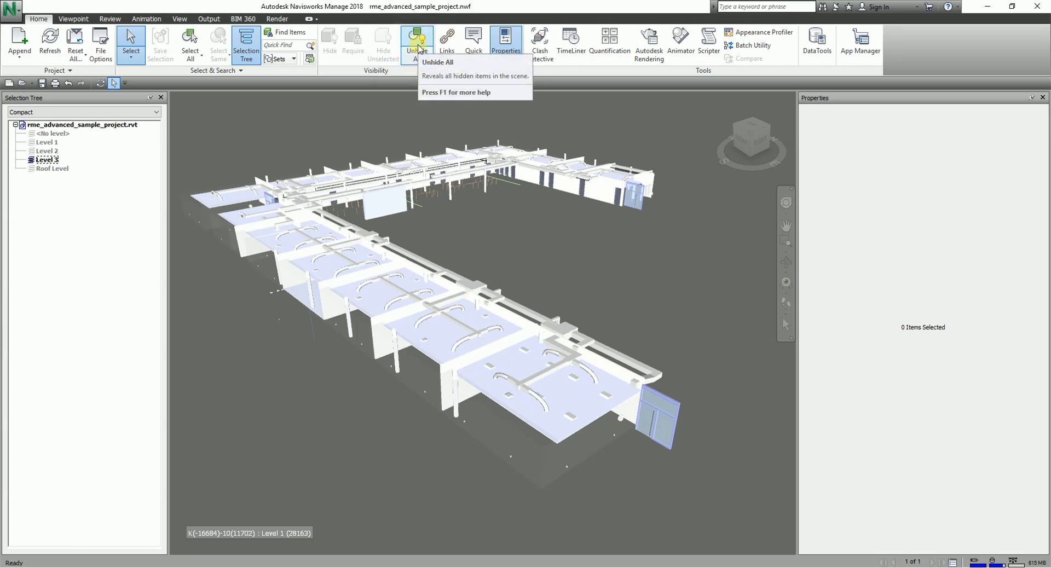
{"action": "left_click", "coordinate": [416, 40]}
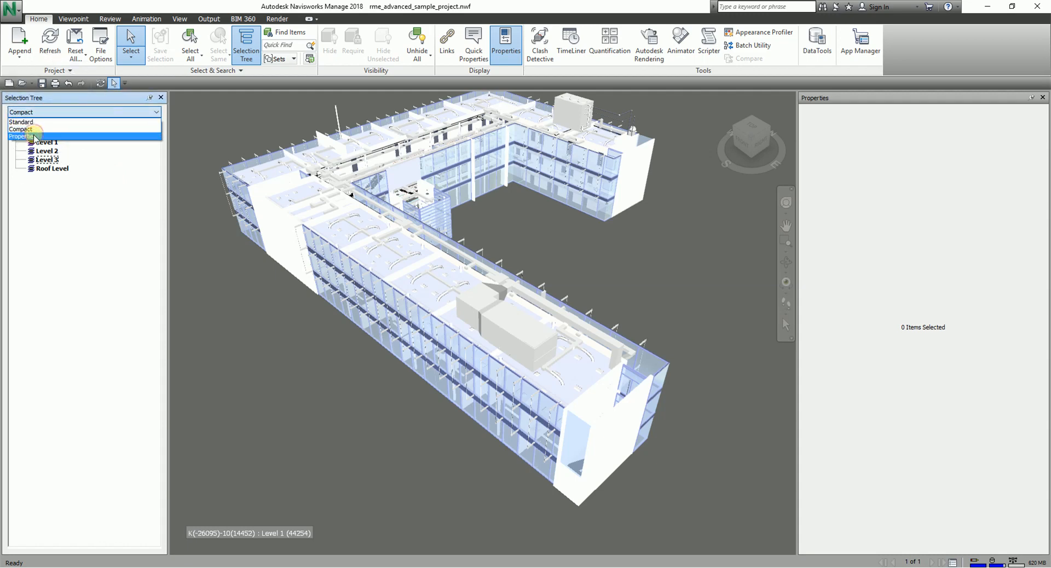
Group the tree by Properties, select all items and expand Item > Name to list element names
{"action": "left_click", "coordinate": [16, 135]}
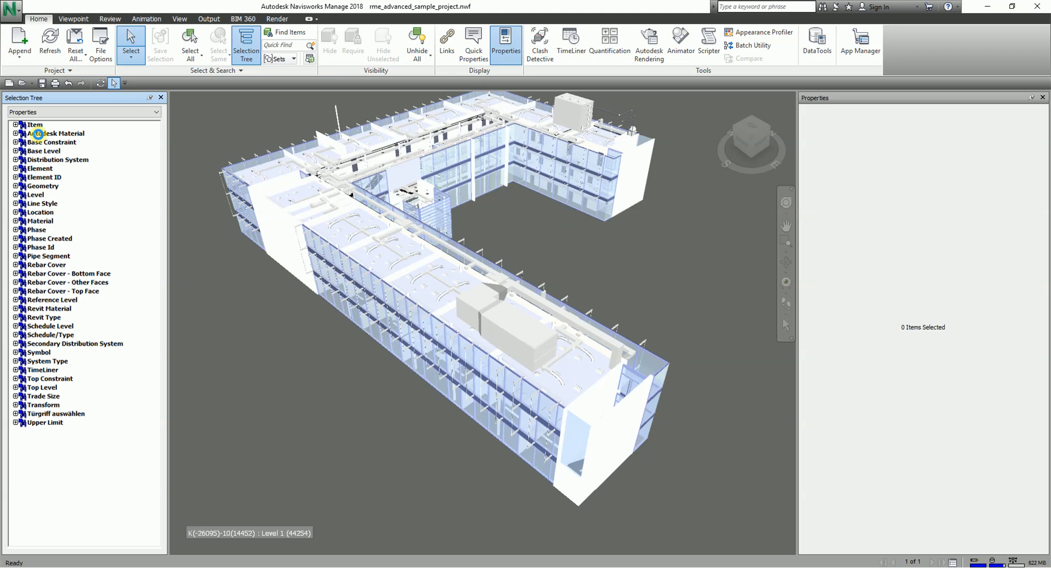
{"action": "mouse_move", "coordinate": [36, 190]}
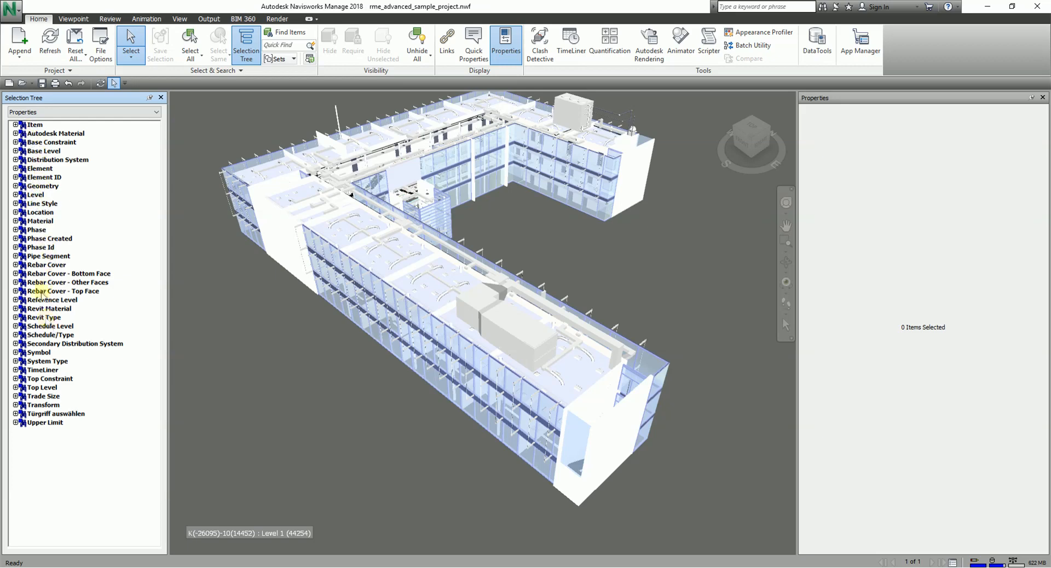
{"action": "left_click", "coordinate": [30, 123]}
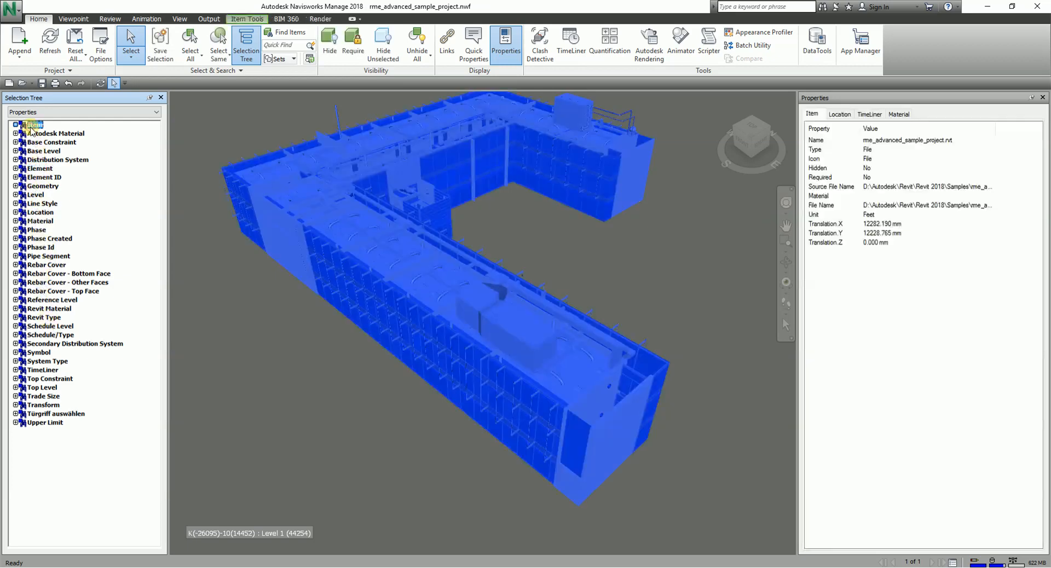
{"action": "left_click", "coordinate": [14, 125]}
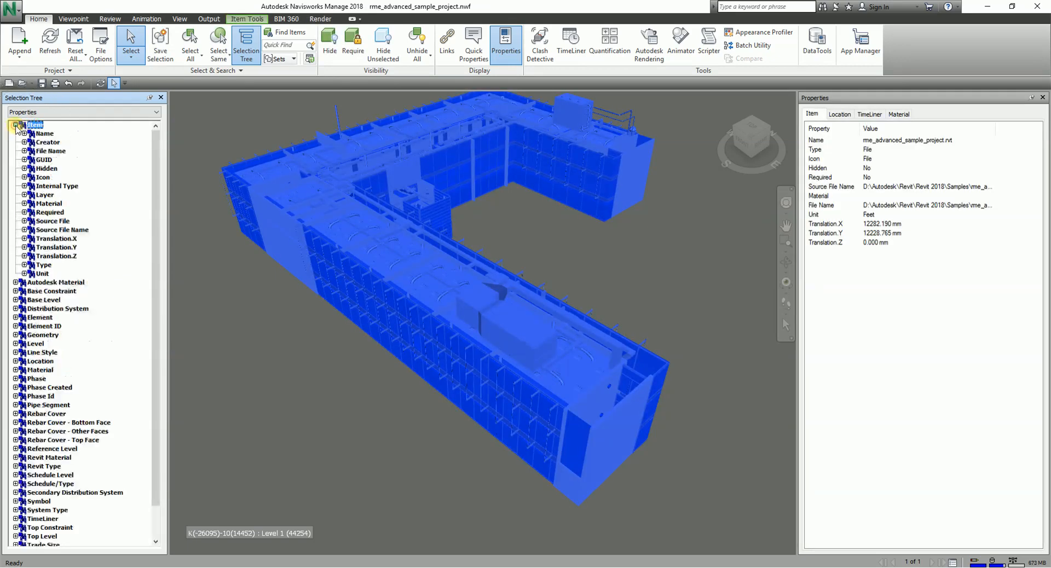
{"action": "left_click", "coordinate": [16, 124]}
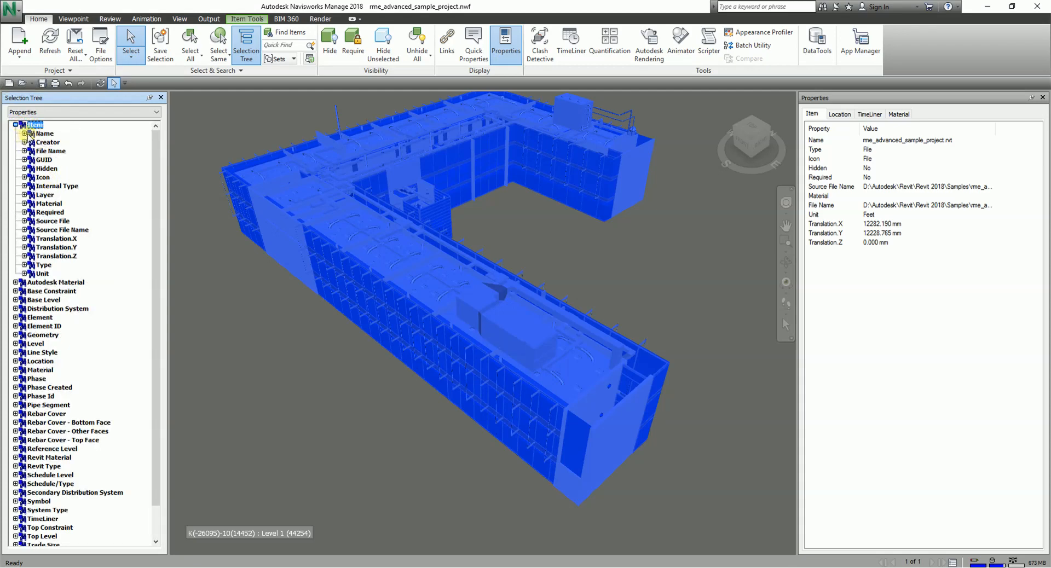
{"action": "left_click", "coordinate": [26, 134]}
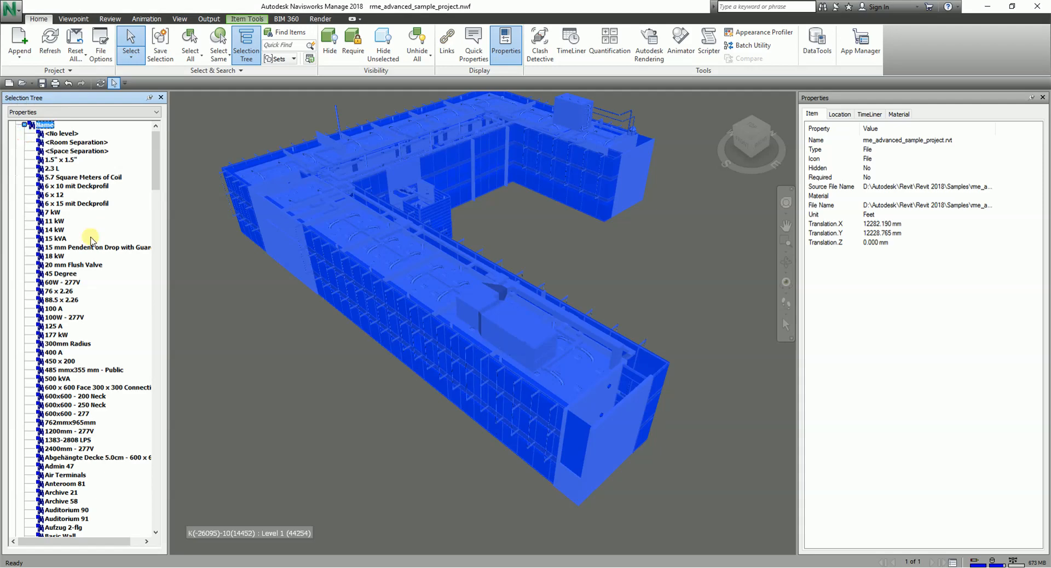
{"action": "mouse_move", "coordinate": [74, 203]}
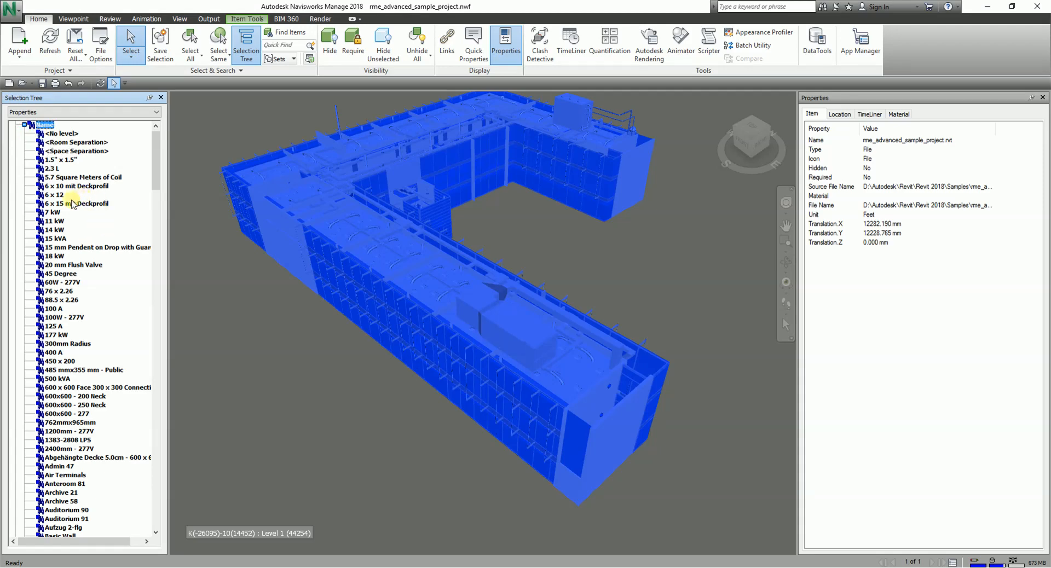
{"action": "scroll", "scroll_direction": "down", "scroll_amount": 3}
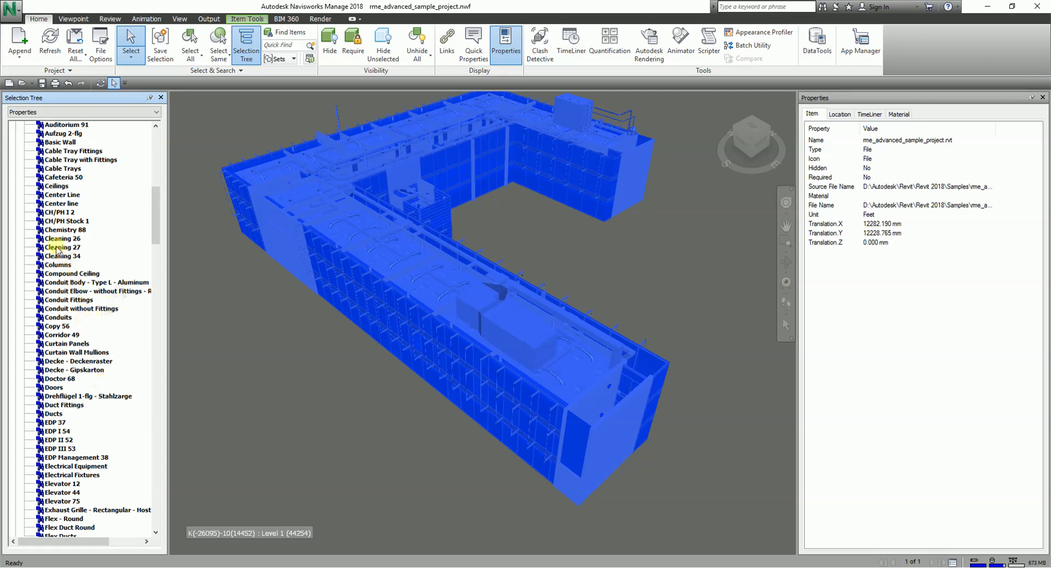
{"action": "scroll", "scroll_direction": "down", "scroll_amount": 3}
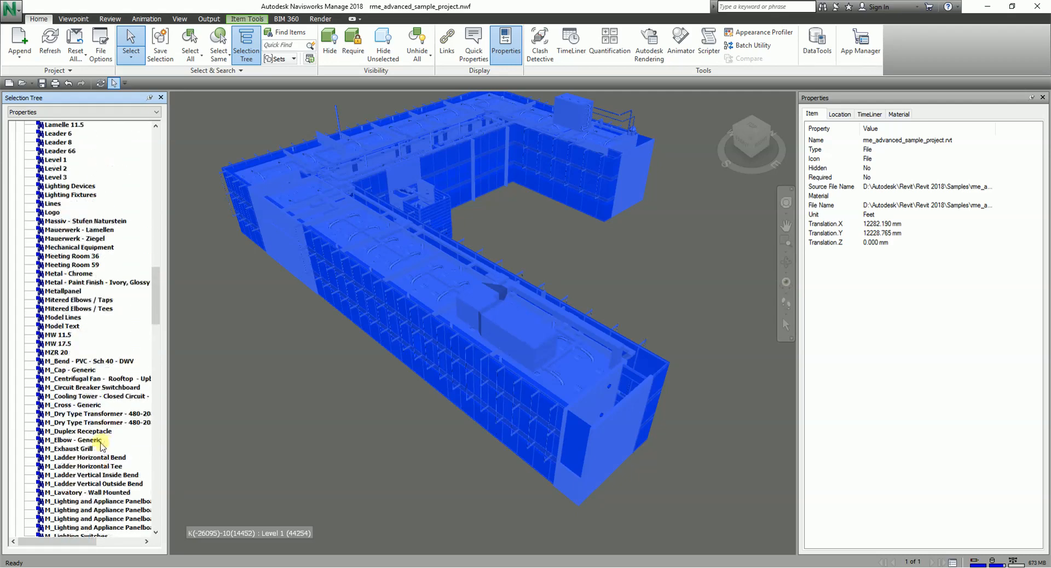
Select Lighting Fixtures and hide everything else with Hide Unselected
{"action": "left_click", "coordinate": [71, 194]}
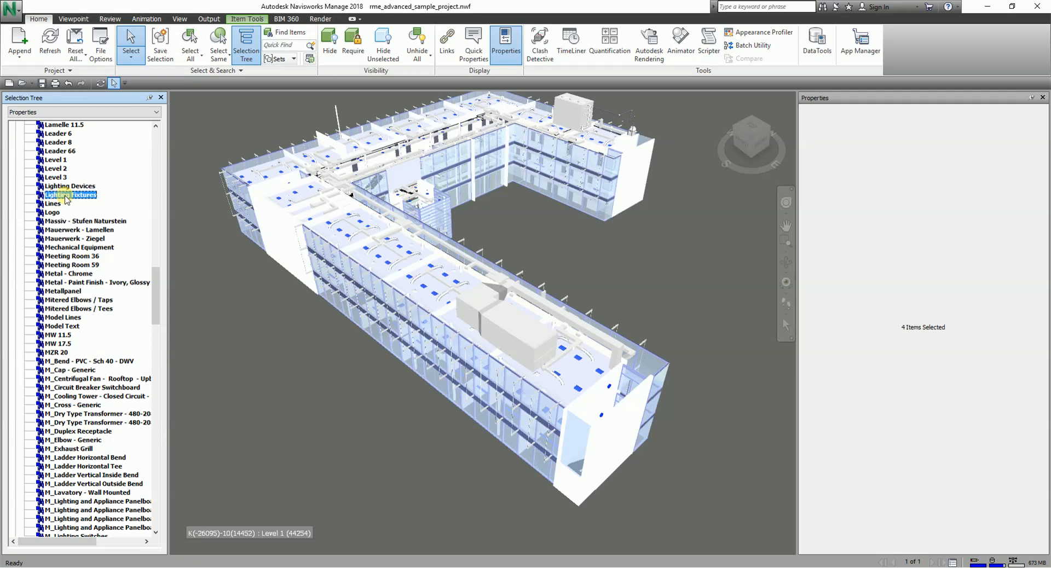
{"action": "right_click", "coordinate": [64, 195]}
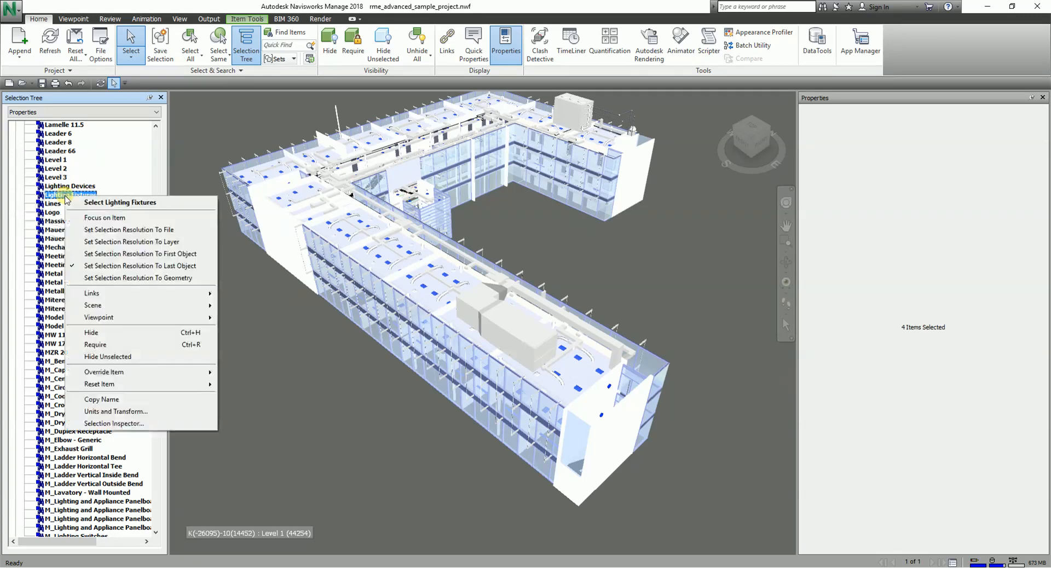
{"action": "mouse_move", "coordinate": [131, 357]}
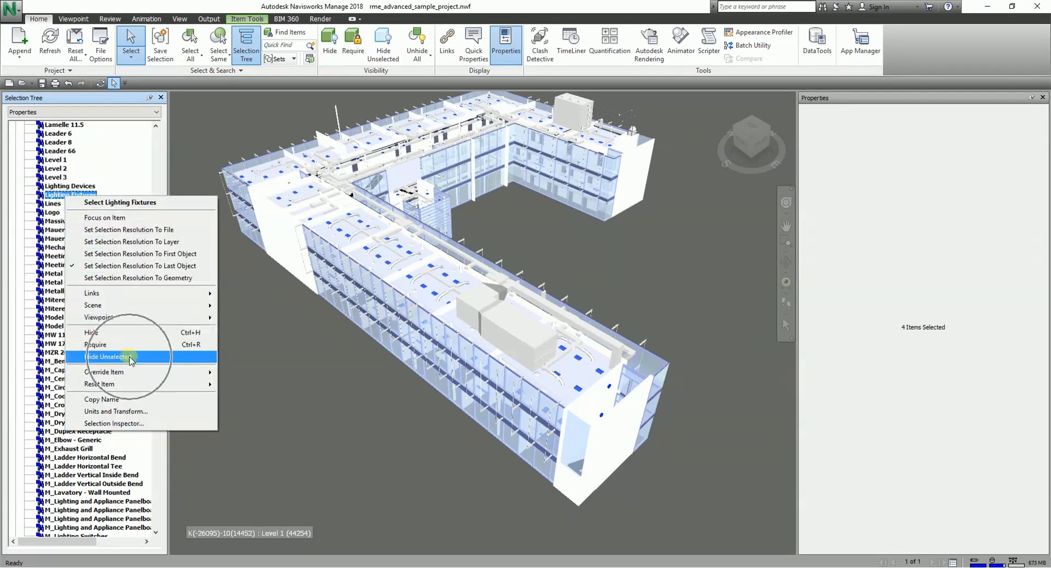
{"action": "left_click", "coordinate": [110, 356]}
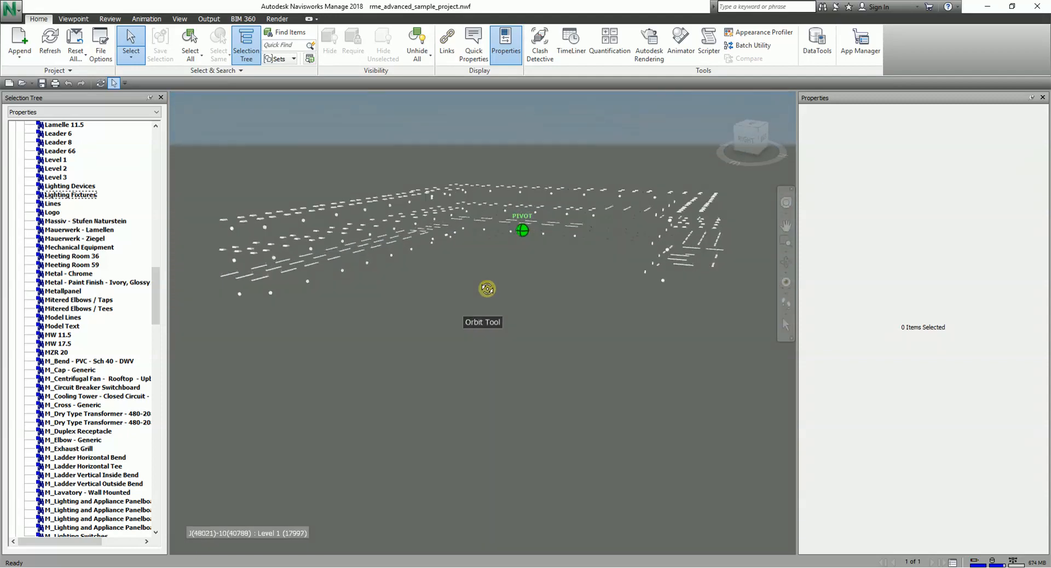
{"action": "left_click_drag", "start_coordinate": [487, 290], "coordinate": [649, 319]}
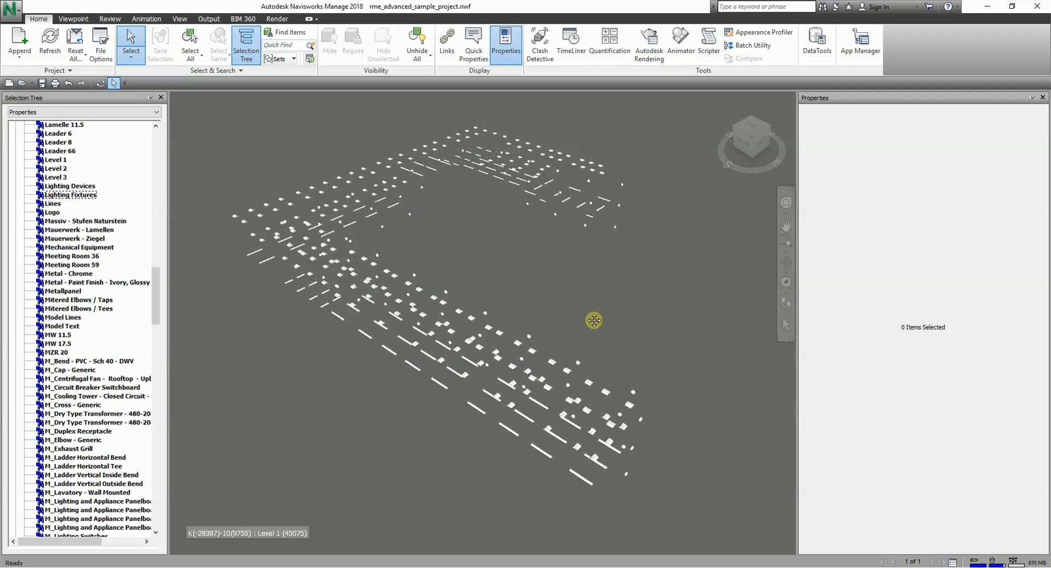
{"action": "left_click_drag", "start_coordinate": [593, 321], "coordinate": [603, 365]}
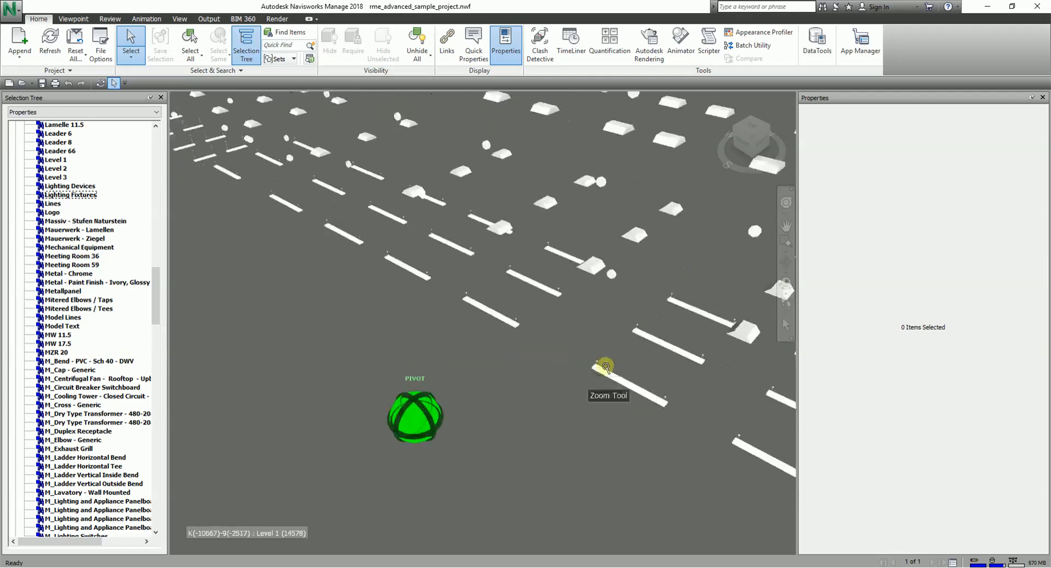
{"action": "left_click_drag", "start_coordinate": [606, 367], "coordinate": [588, 286]}
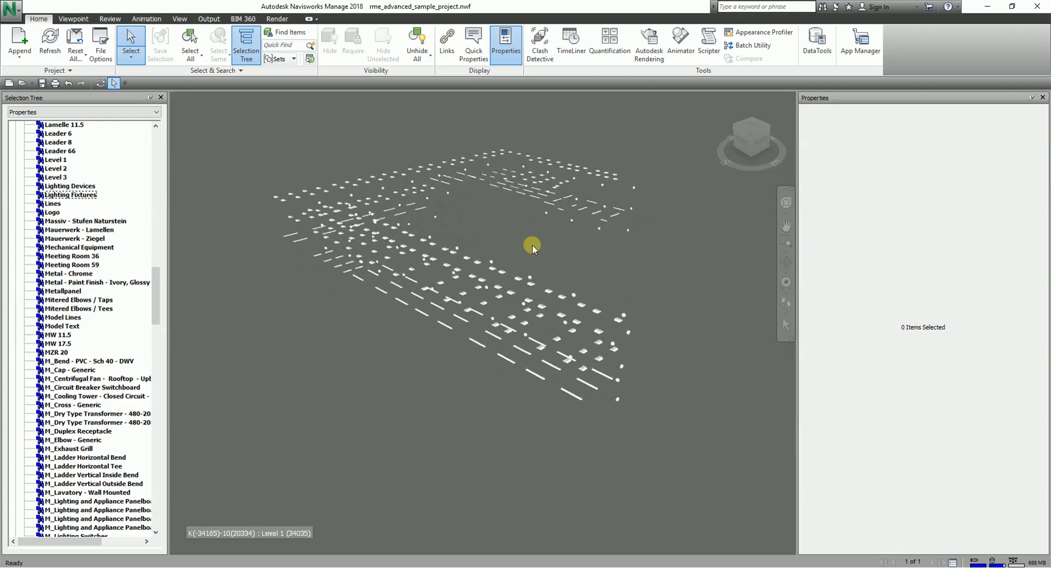
{"action": "mouse_move", "coordinate": [908, 89]}
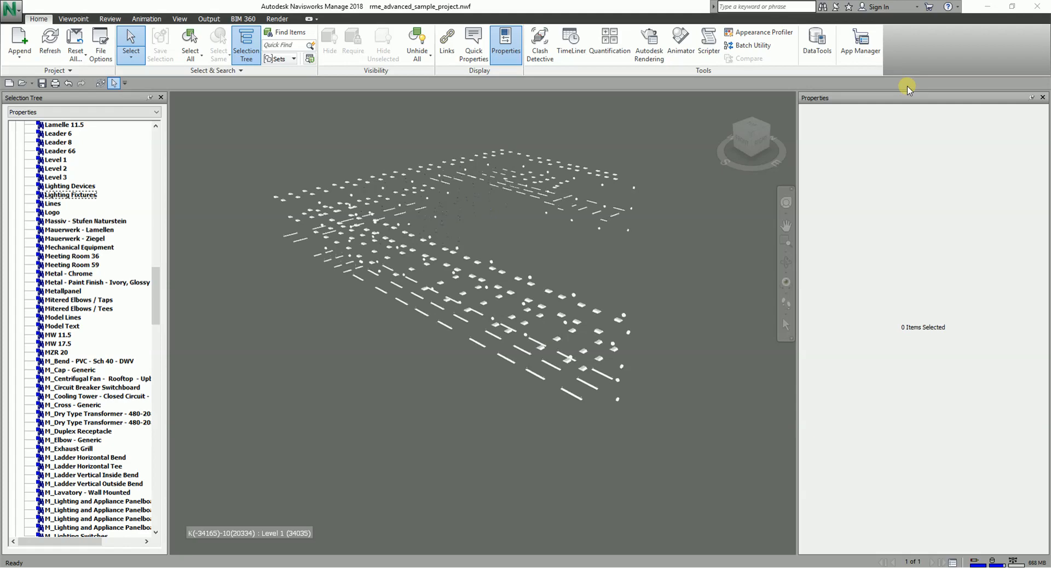
{"action": "mouse_move", "coordinate": [660, 268]}
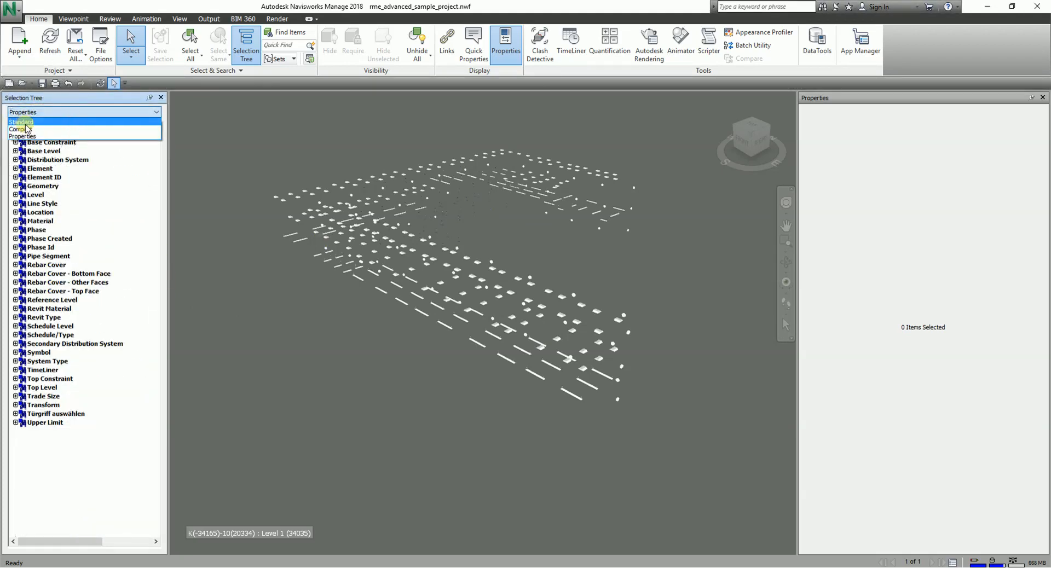
Return the tree to Standard, unhide all model elements and collapse Level 1 to the level list
{"action": "left_click", "coordinate": [22, 120]}
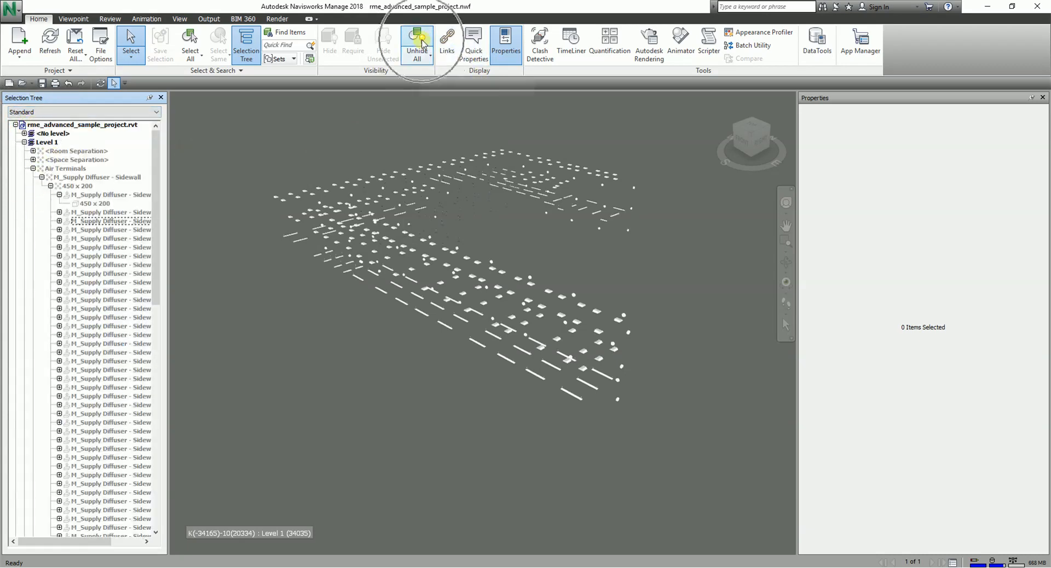
{"action": "left_click", "coordinate": [417, 39]}
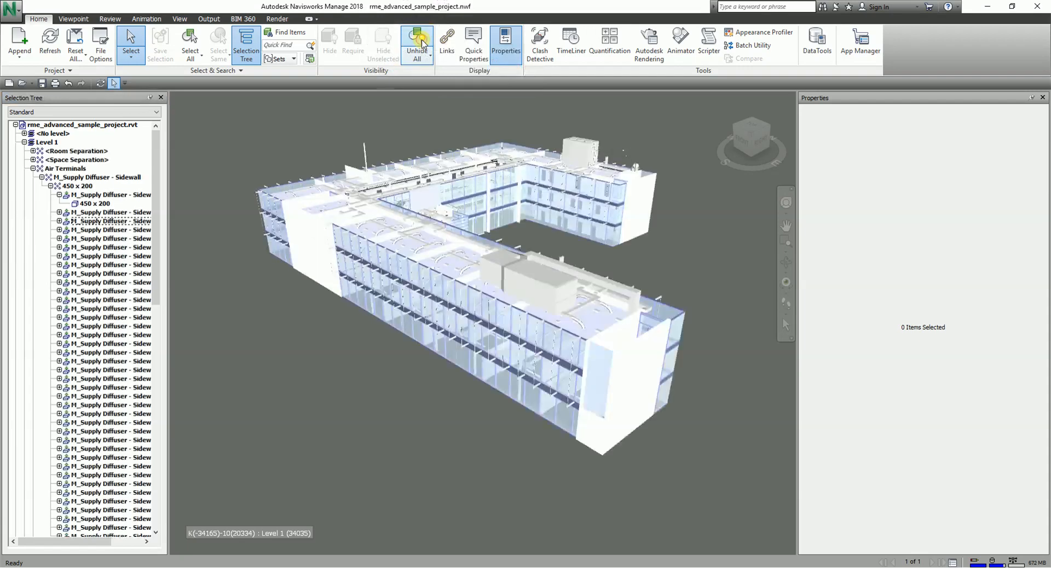
{"action": "left_click", "coordinate": [416, 36]}
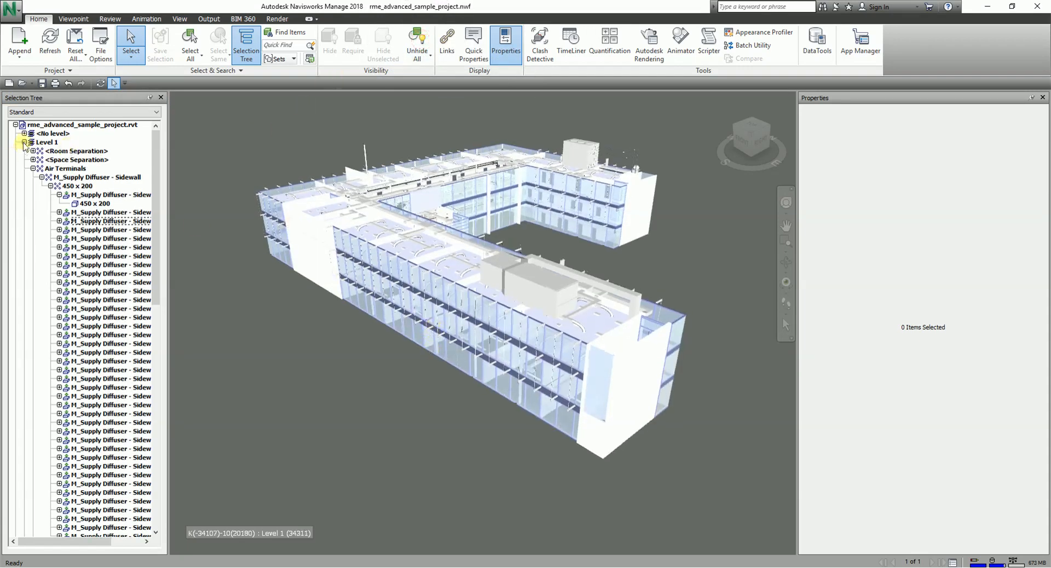
{"action": "left_click", "coordinate": [24, 140]}
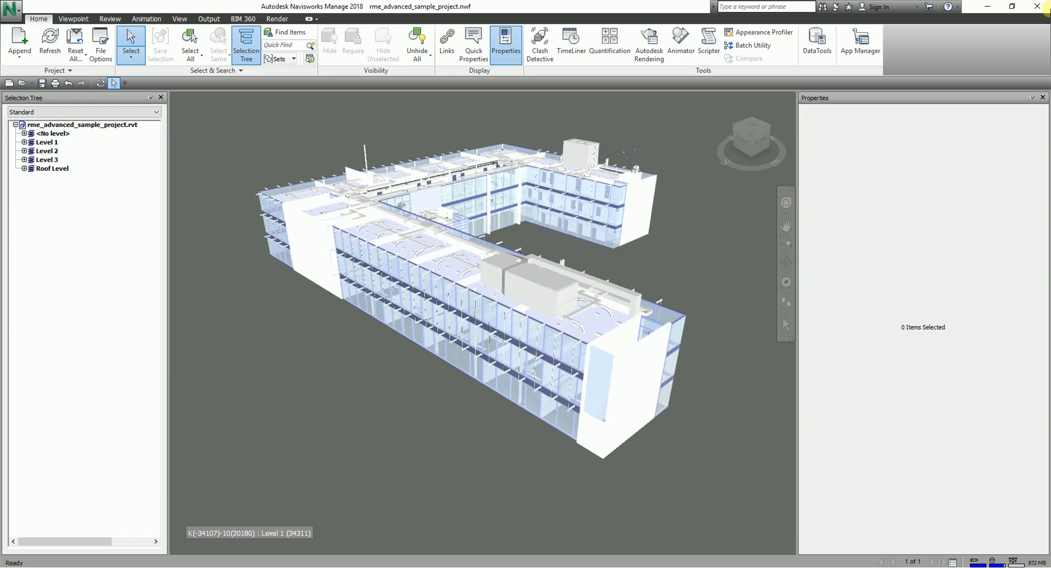
{"action": "left_click", "coordinate": [42, 151]}
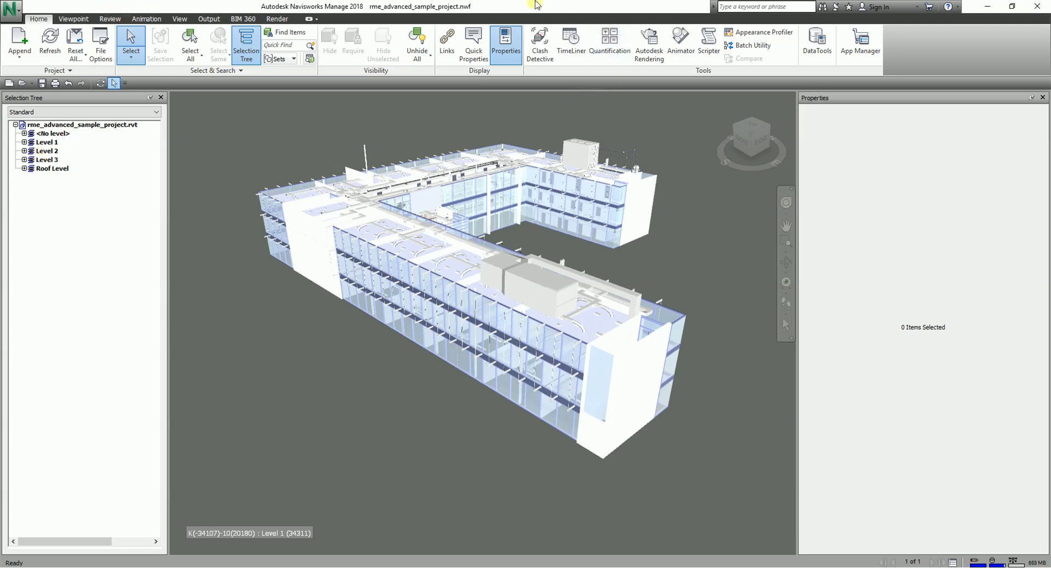
{"action": "left_click", "coordinate": [41, 141]}
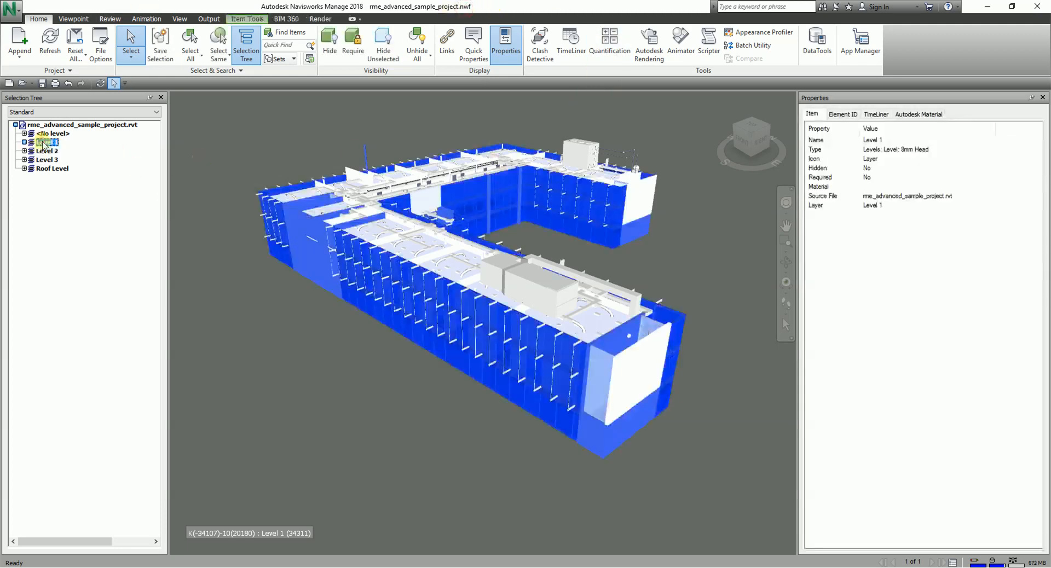
{"action": "left_click", "coordinate": [39, 142]}
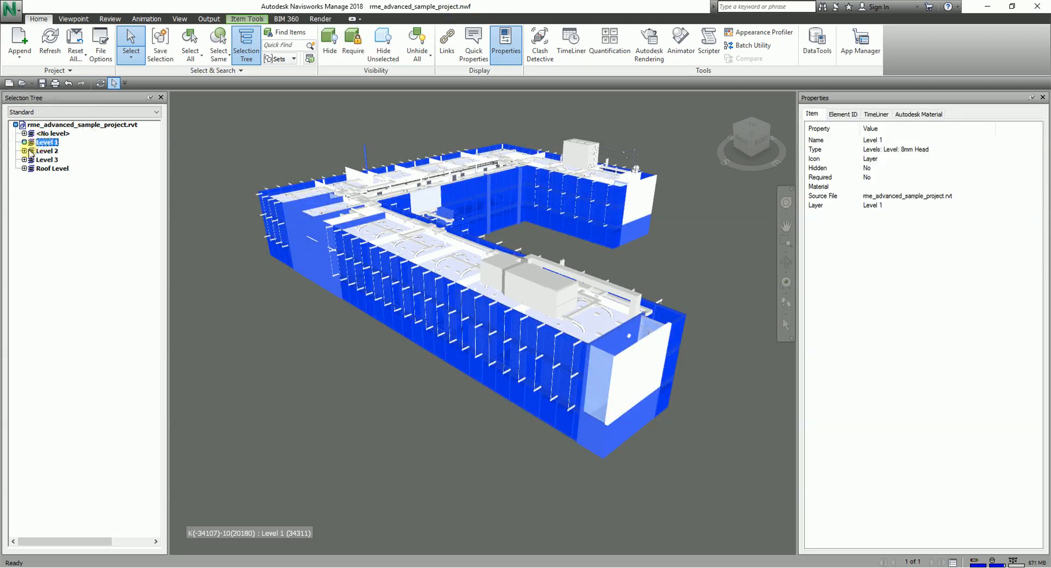
{"action": "left_click", "coordinate": [40, 159]}
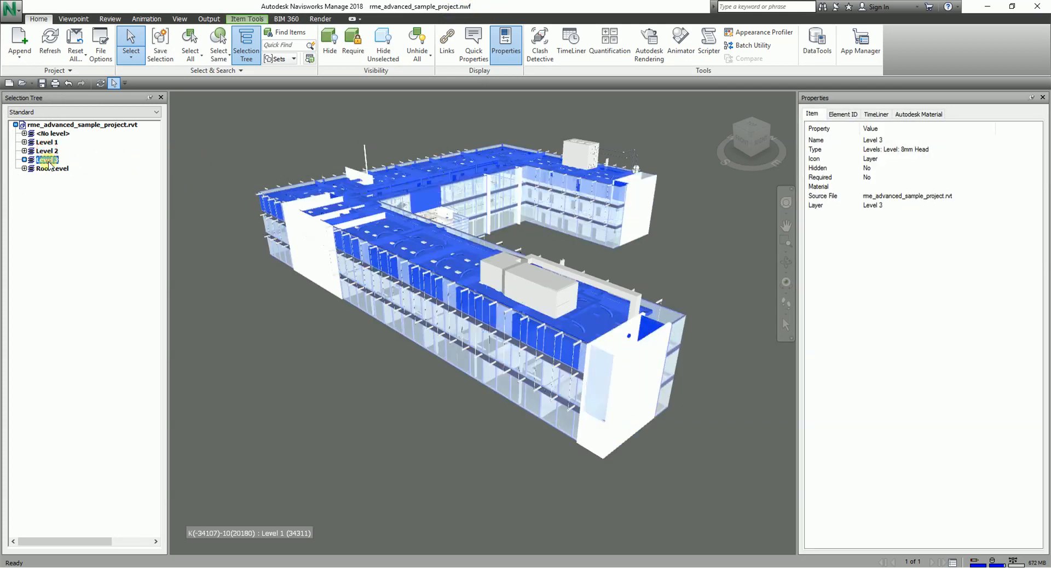
{"action": "left_click", "coordinate": [47, 167]}
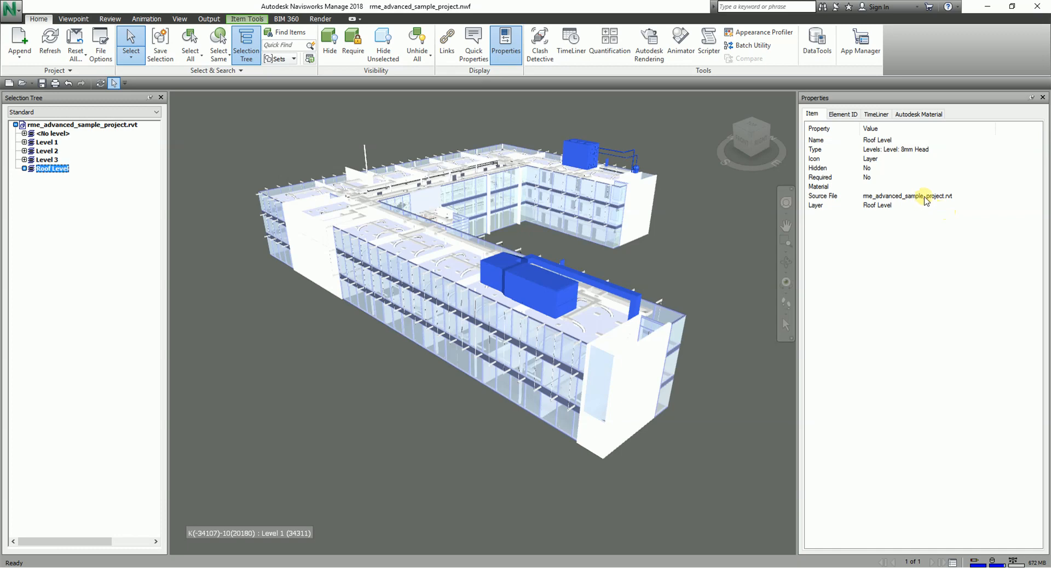
{"action": "mouse_move", "coordinate": [819, 97]}
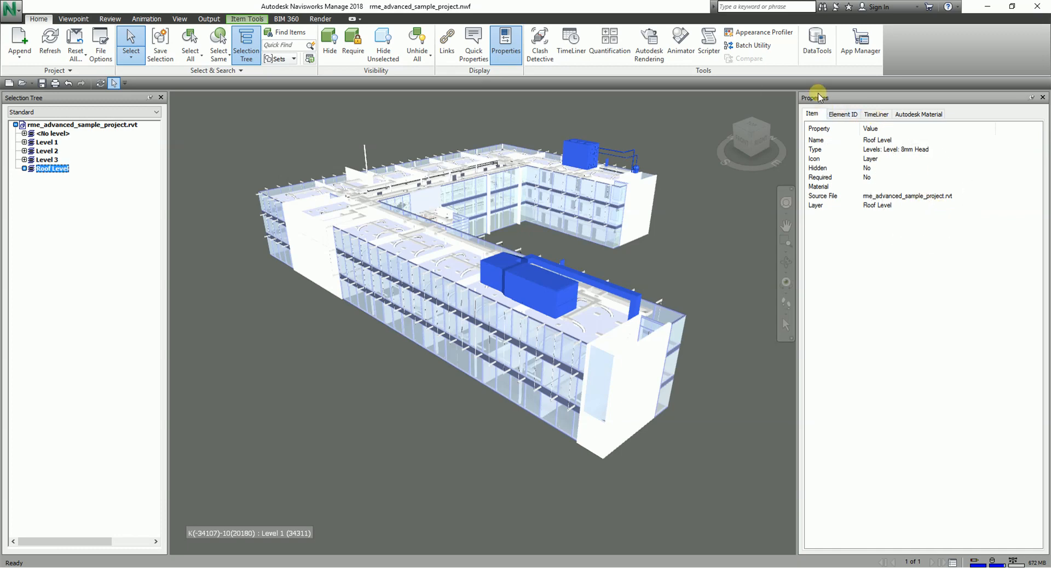
{"action": "mouse_move", "coordinate": [461, 14]}
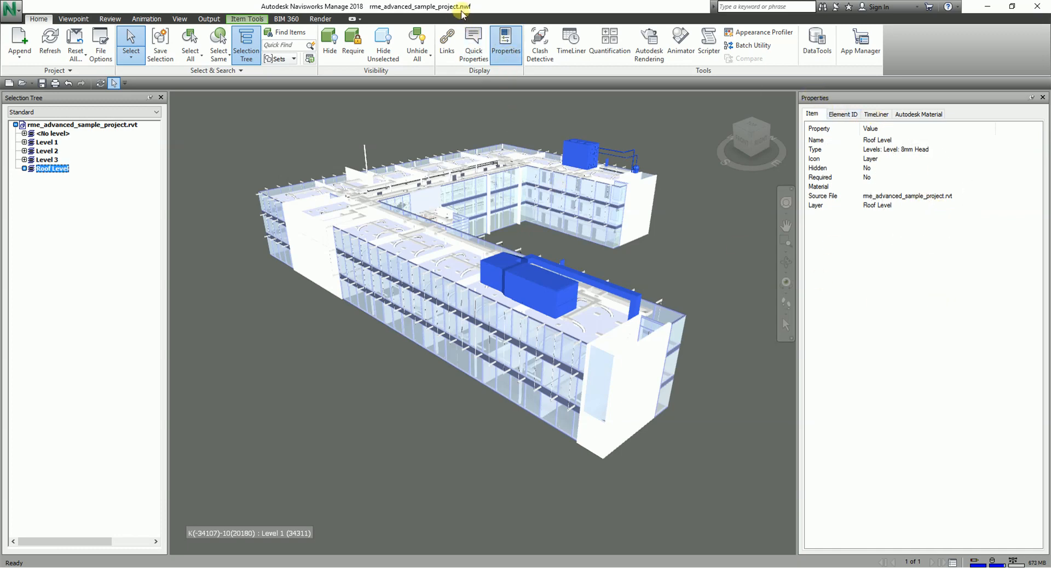
{"action": "mouse_move", "coordinate": [461, 13]}
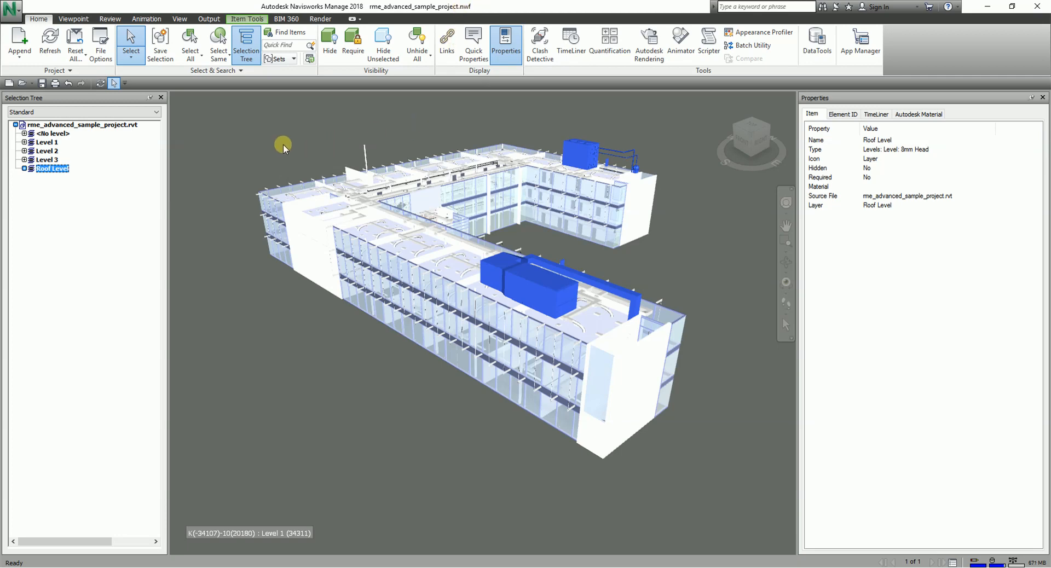
{"action": "mouse_move", "coordinate": [219, 150]}
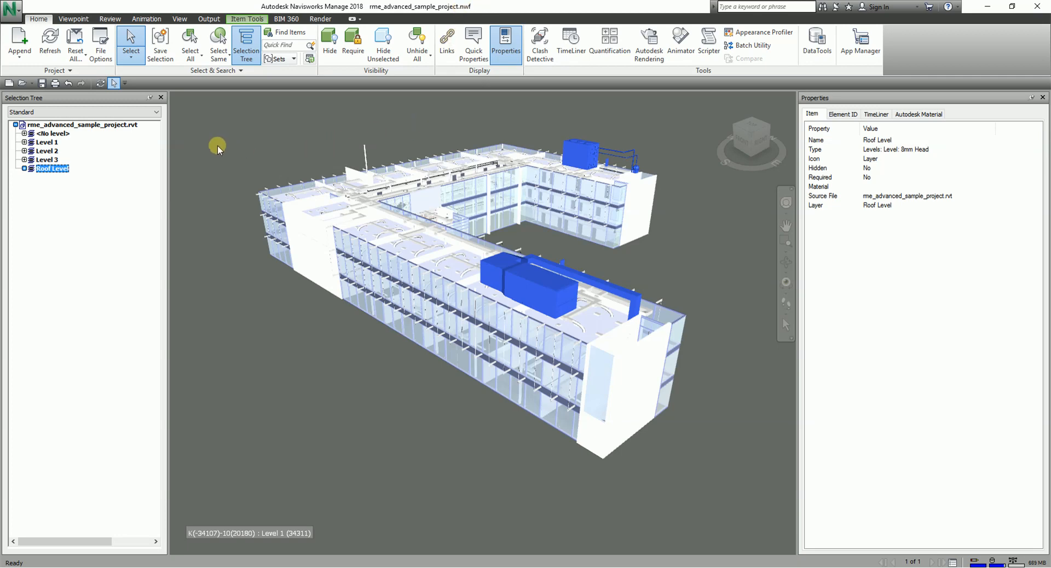
{"action": "mouse_move", "coordinate": [321, 220]}
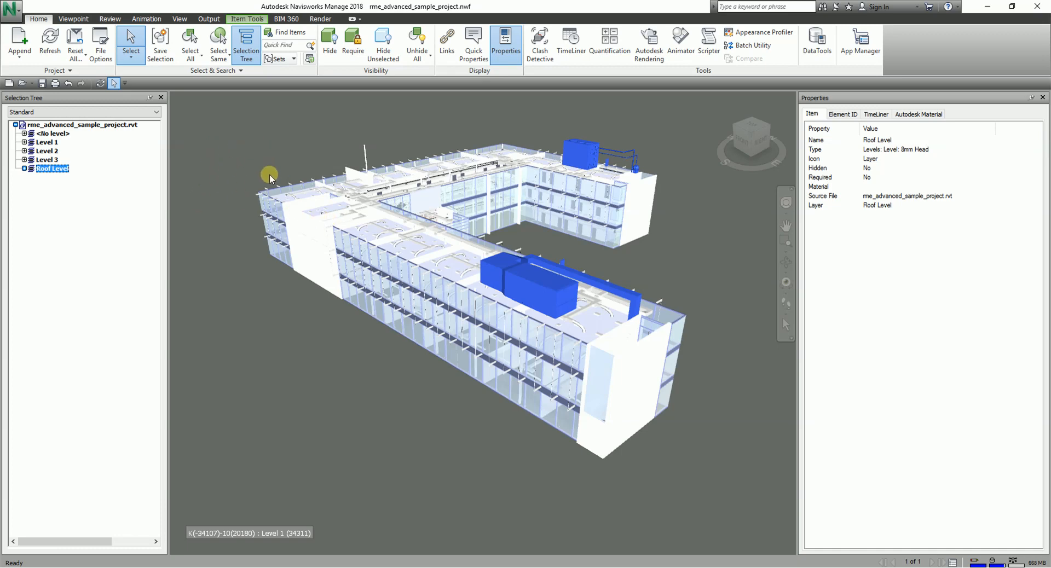
{"action": "mouse_move", "coordinate": [485, 7]}
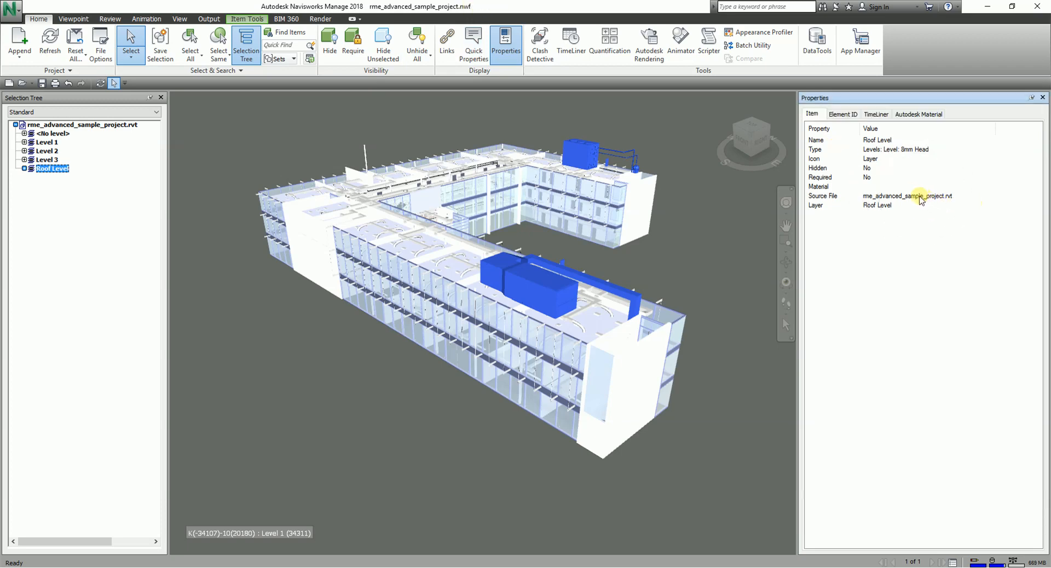
{"action": "mouse_move", "coordinate": [919, 199]}
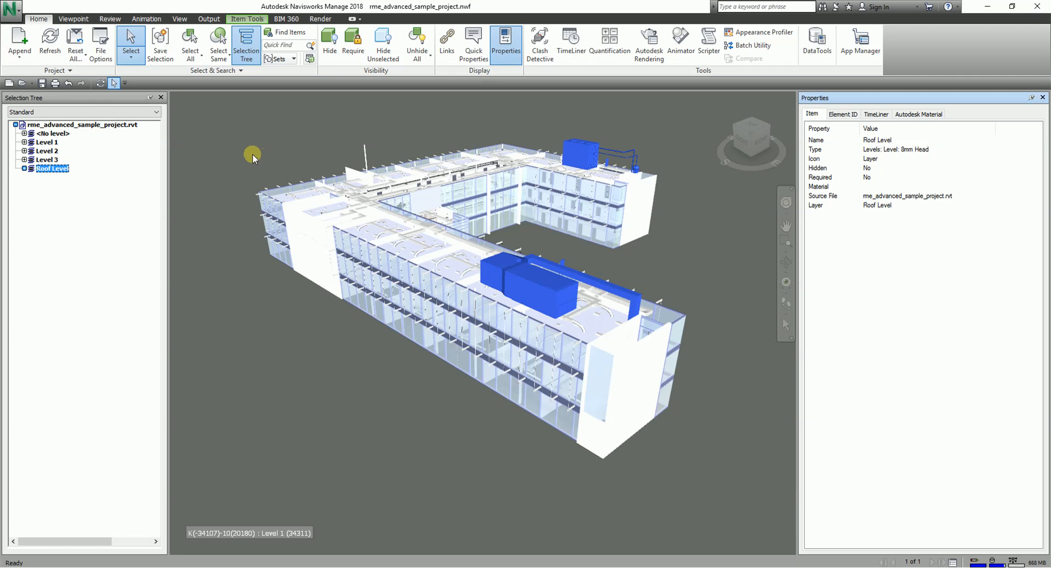
{"action": "mouse_move", "coordinate": [287, 144]}
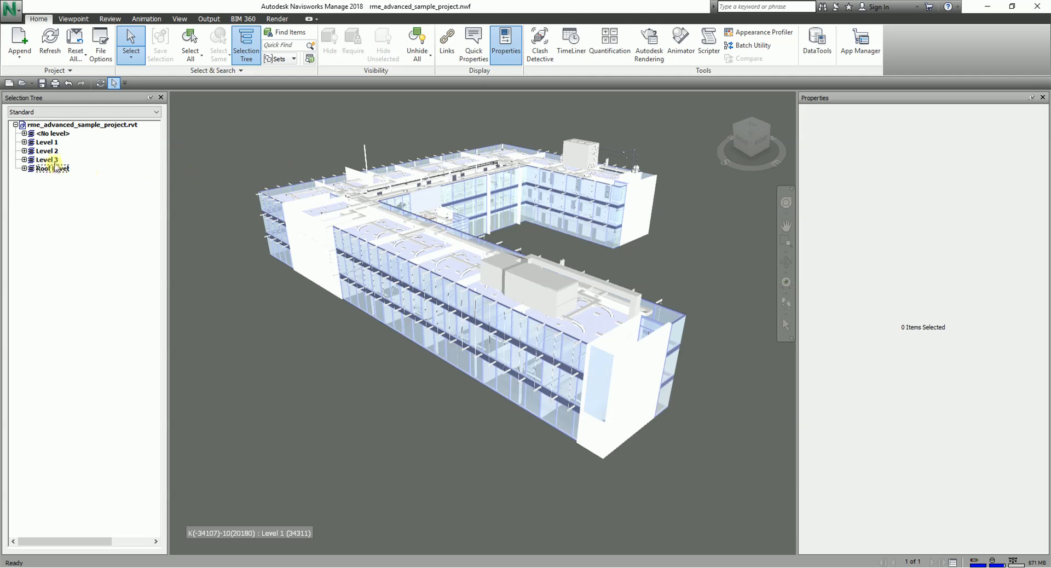
{"action": "left_click", "coordinate": [40, 158]}
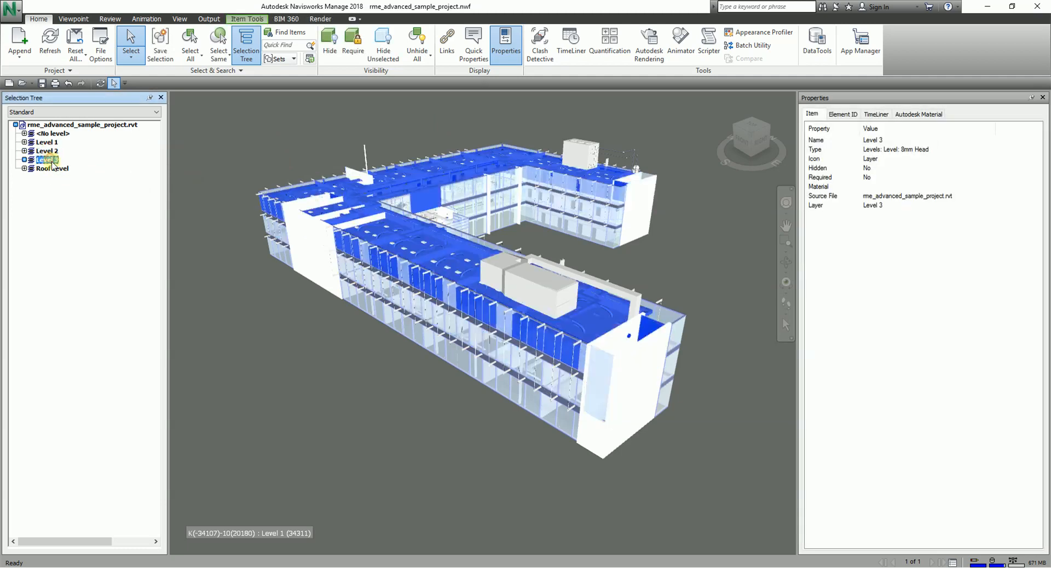
{"action": "left_click", "coordinate": [45, 141]}
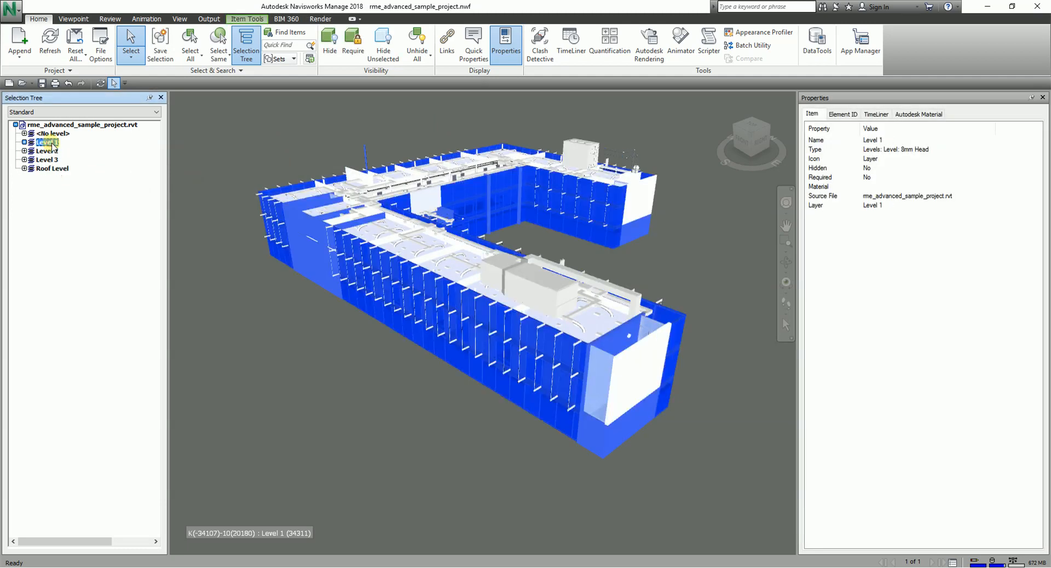
{"action": "left_click", "coordinate": [57, 125]}
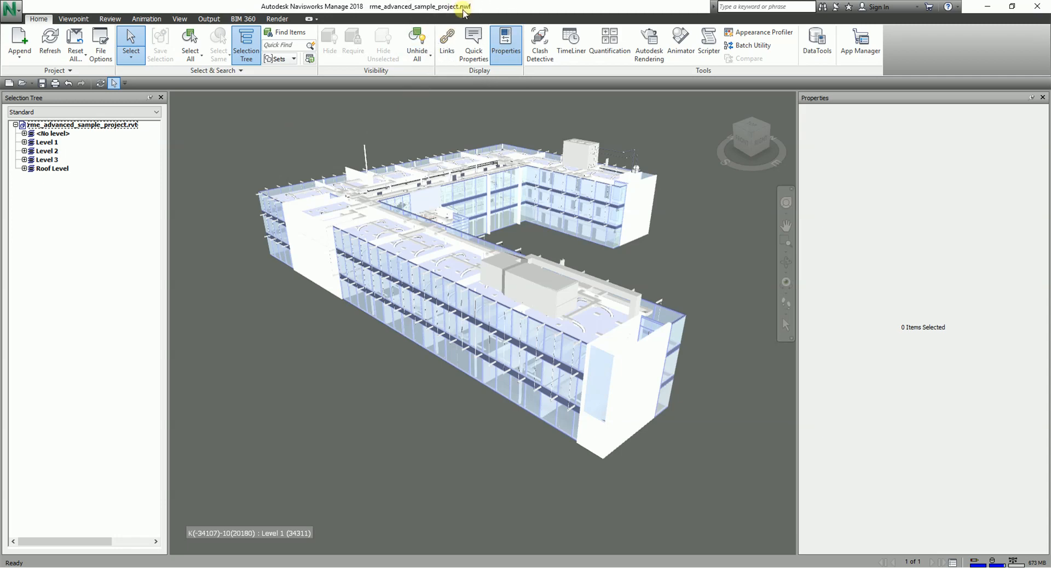
{"action": "mouse_move", "coordinate": [292, 151]}
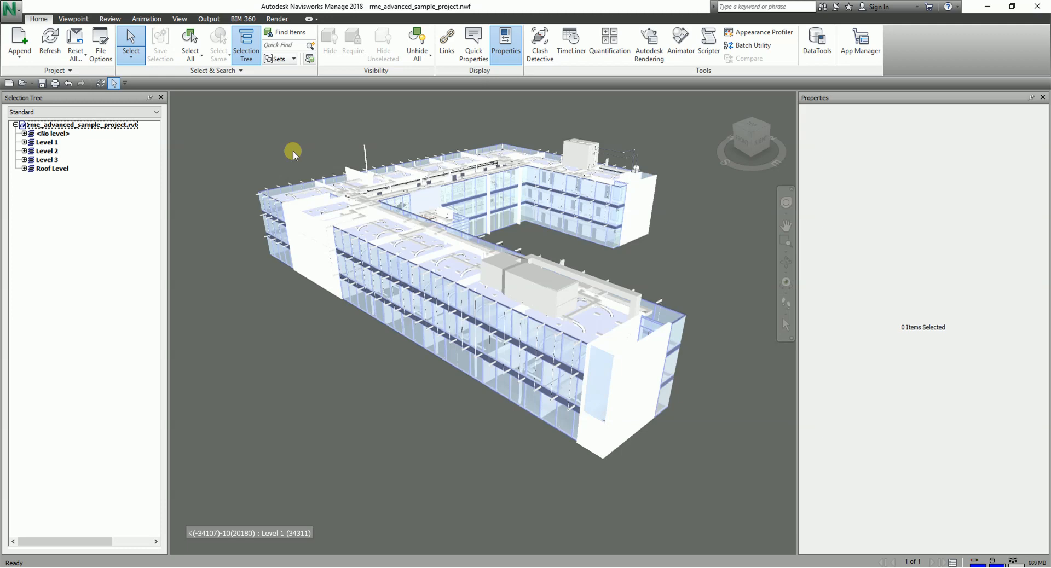
{"action": "mouse_move", "coordinate": [302, 144]}
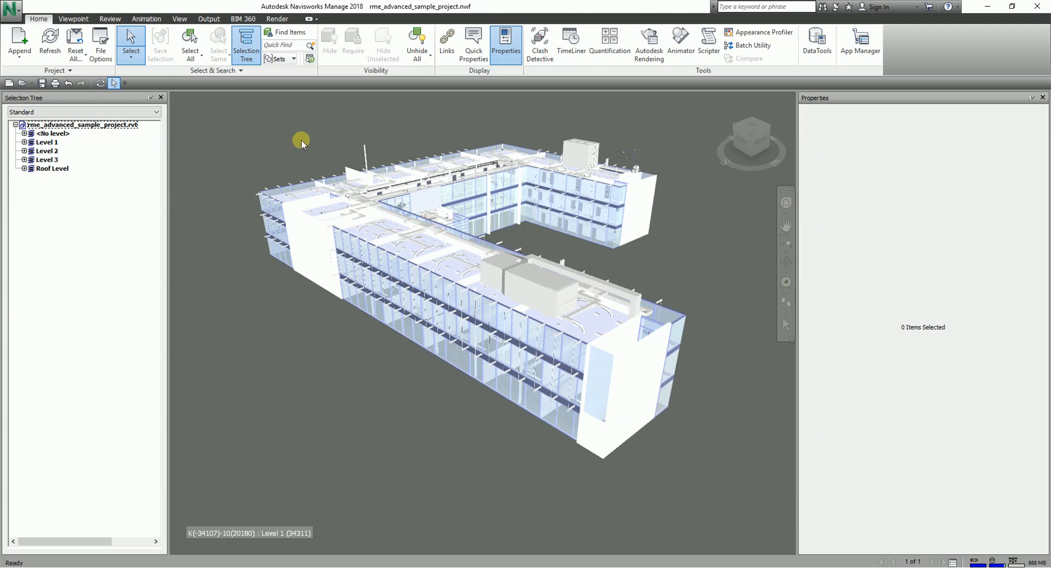
{"action": "mouse_move", "coordinate": [368, 126]}
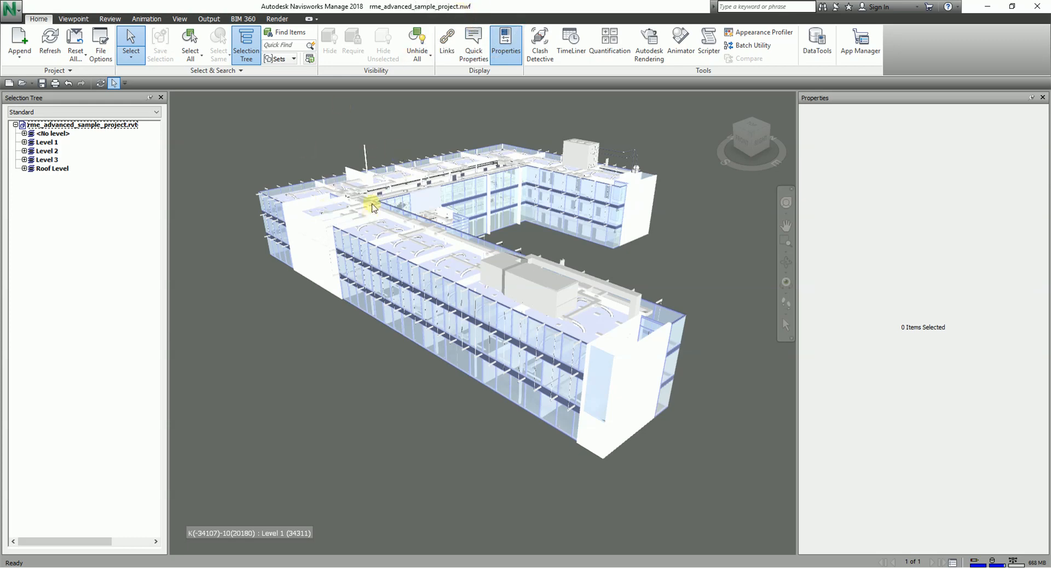
{"action": "mouse_move", "coordinate": [47, 40]}
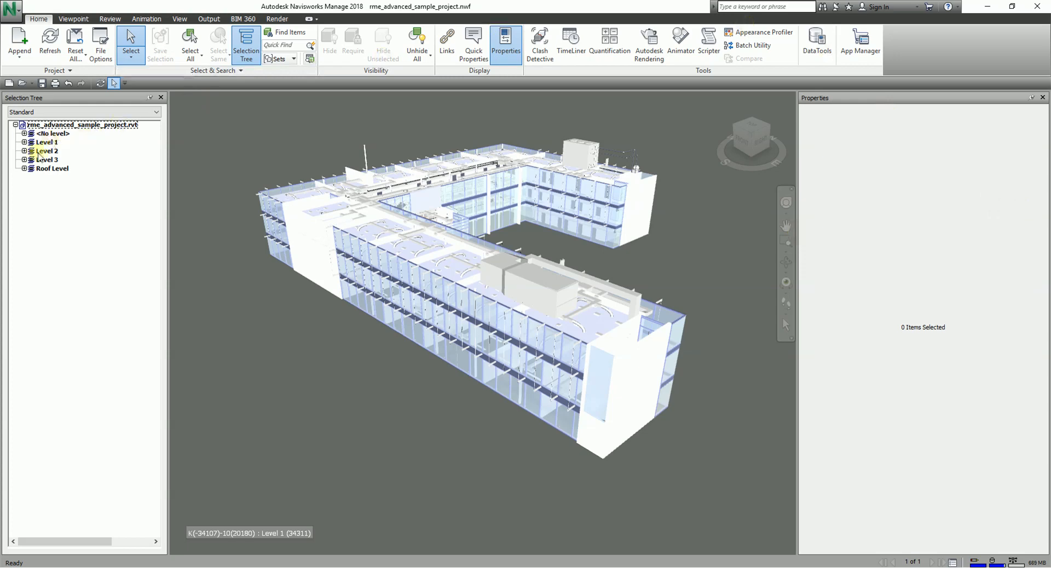
{"action": "left_click", "coordinate": [40, 141]}
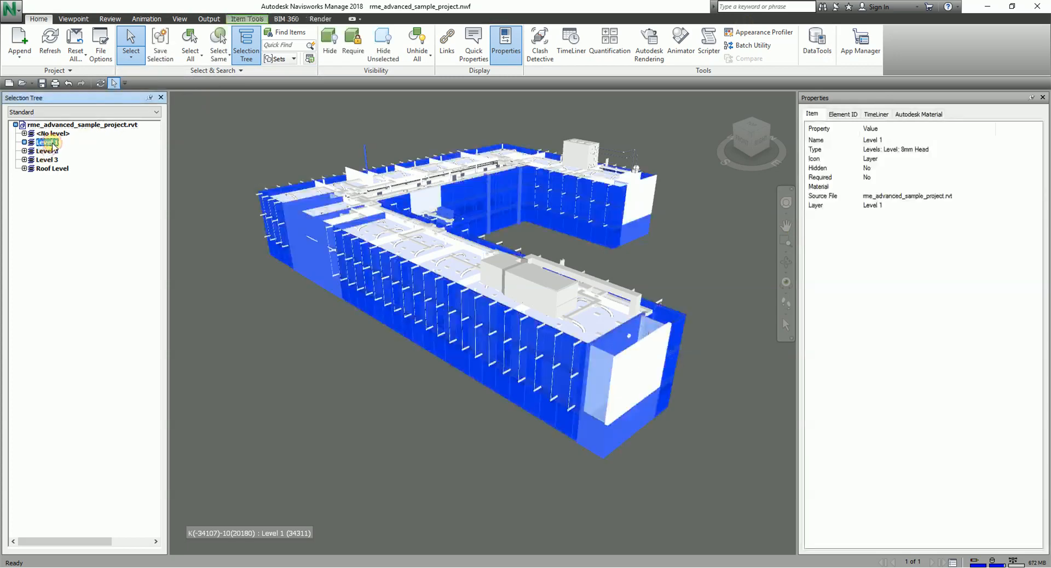
{"action": "left_click", "coordinate": [65, 125]}
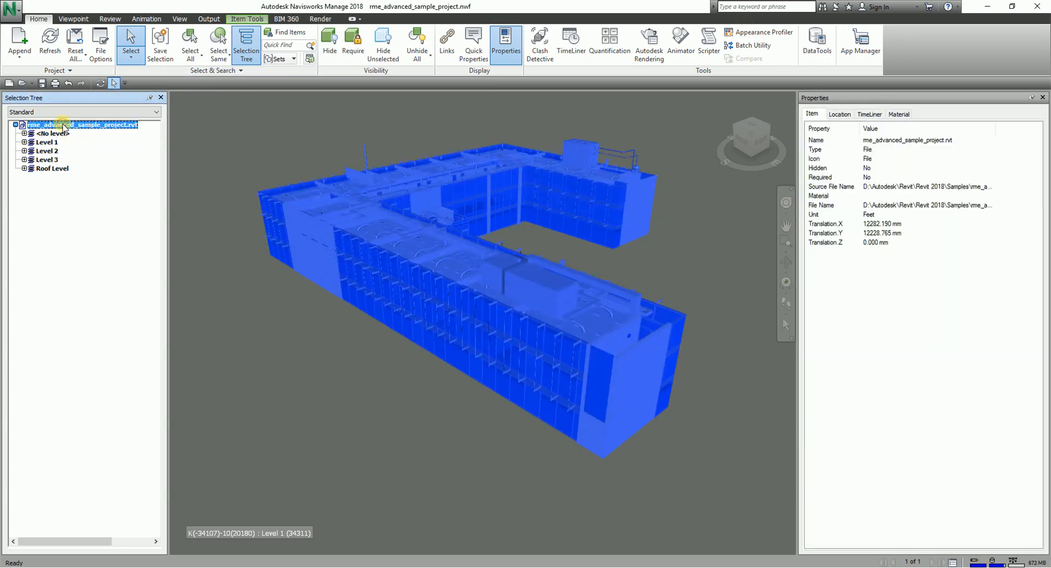
{"action": "left_click", "coordinate": [57, 227]}
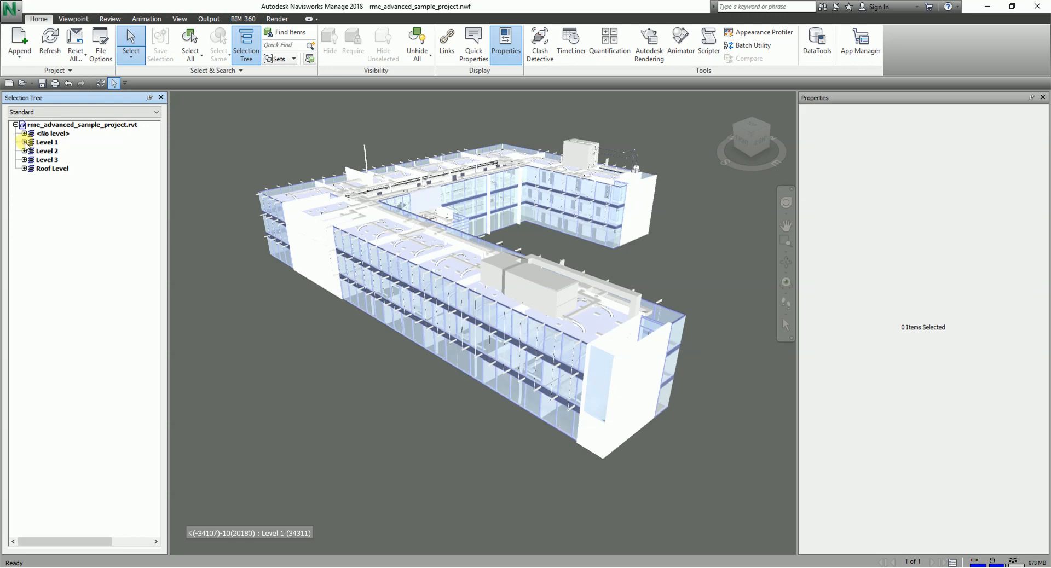
Expand Level 1 and select its Cable Trays, Center line and Conduits categories in turn
{"action": "left_click", "coordinate": [26, 142]}
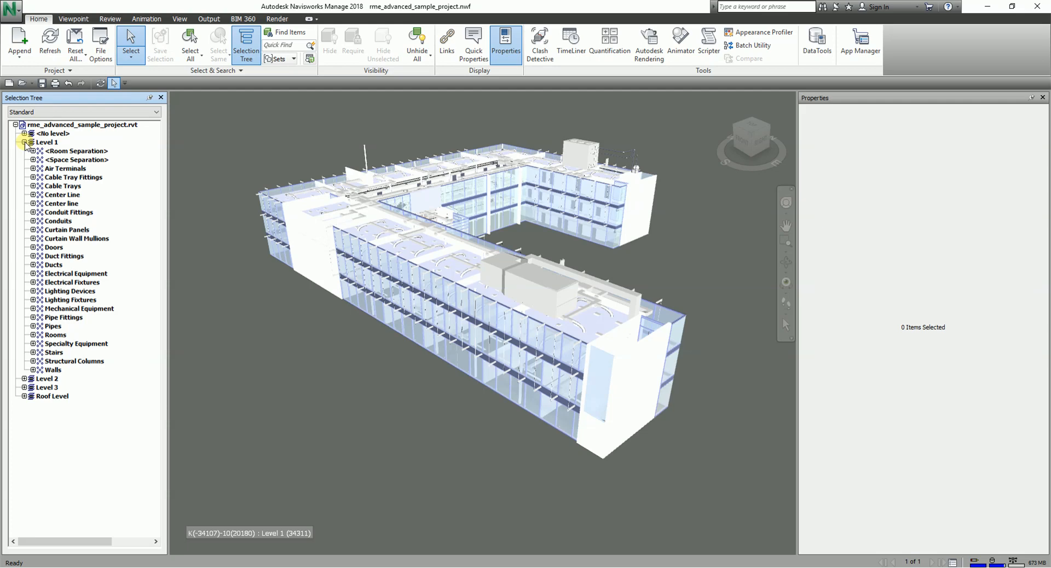
{"action": "mouse_move", "coordinate": [63, 176]}
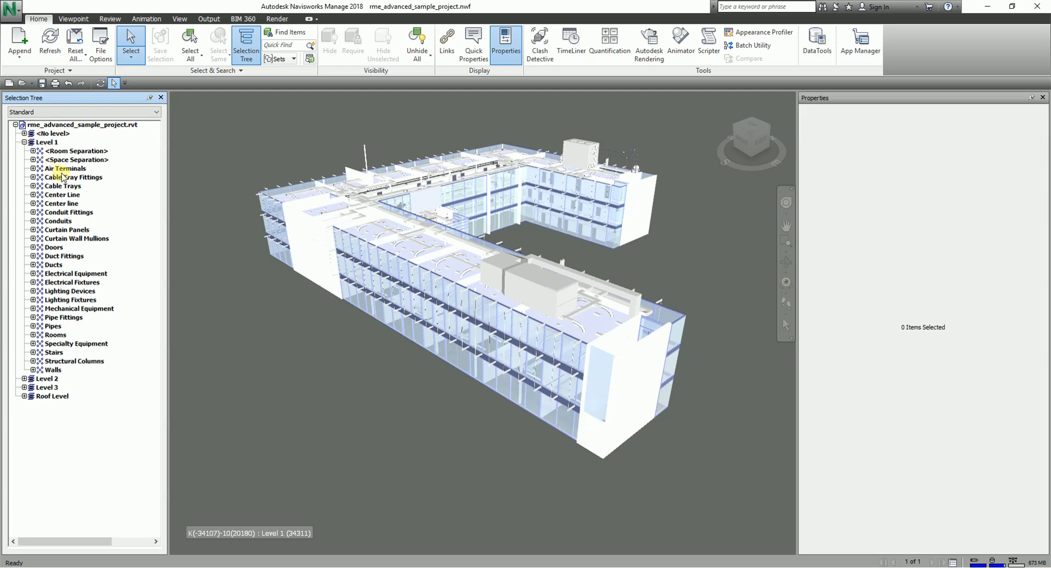
{"action": "left_click", "coordinate": [57, 186]}
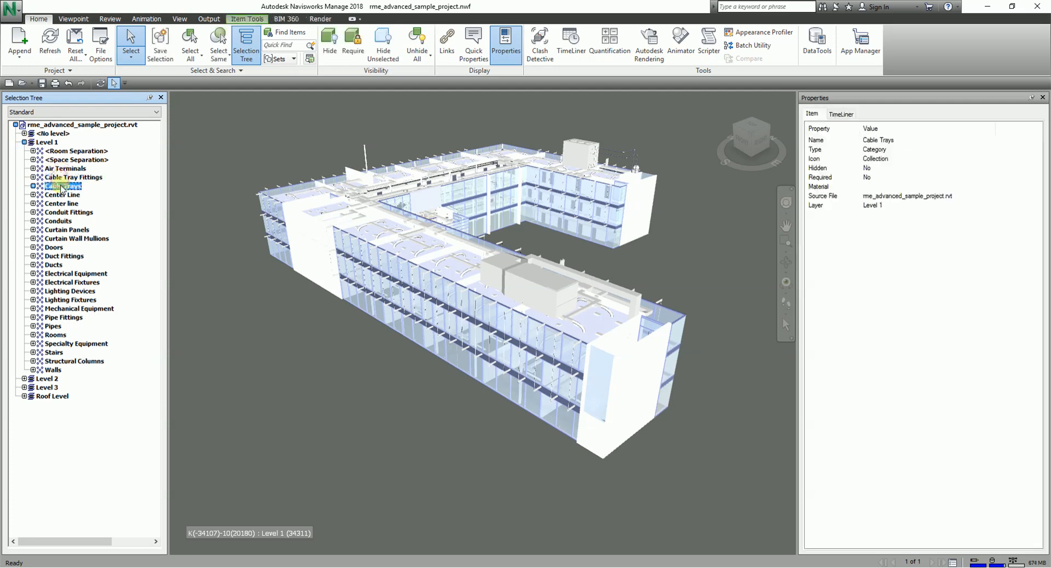
{"action": "left_click", "coordinate": [57, 202]}
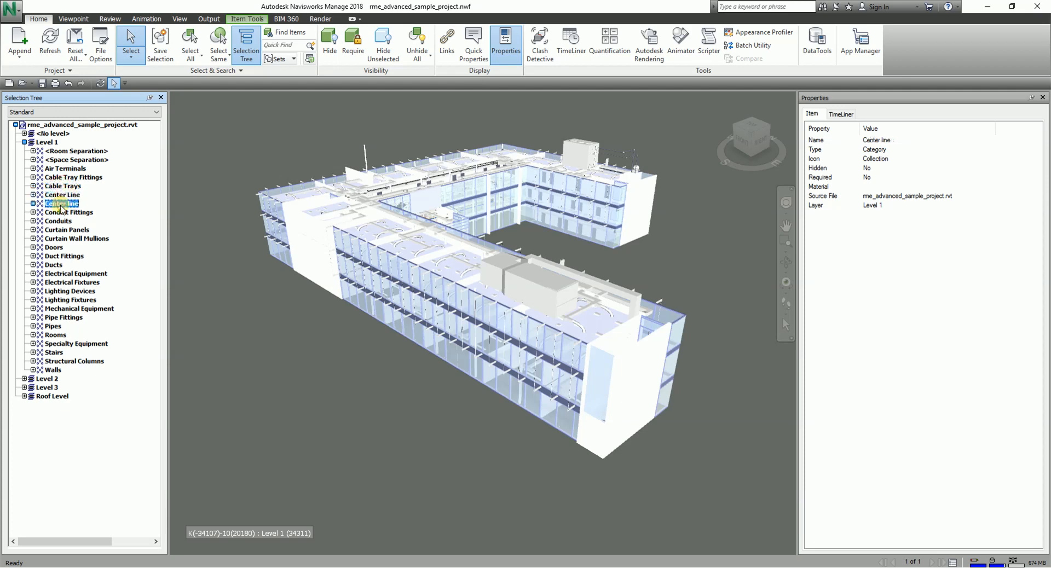
{"action": "left_click", "coordinate": [57, 220]}
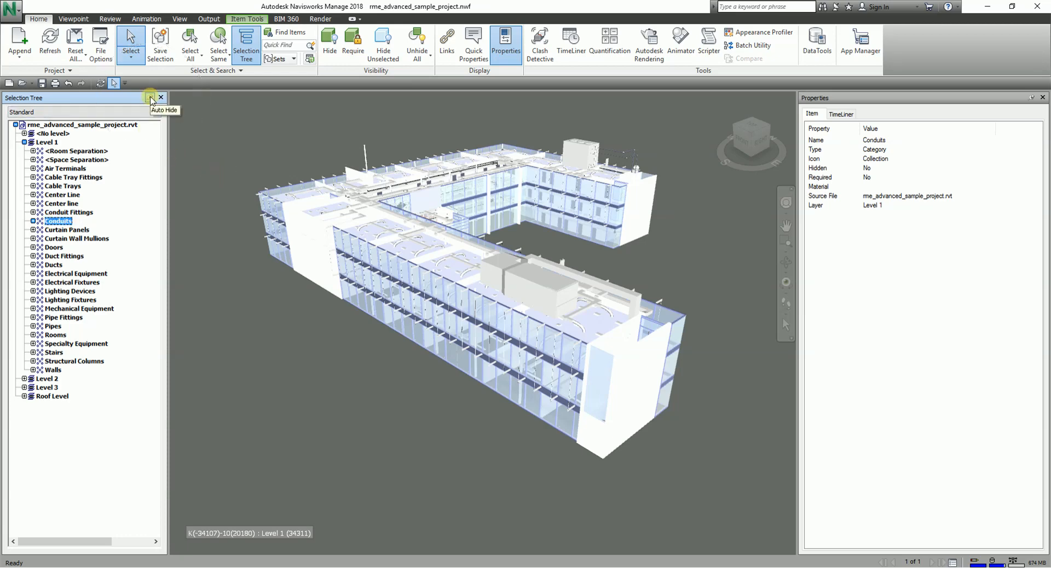
Set the Selection Tree panel to auto-hide and collapse Level 1 back to the level list
{"action": "left_click", "coordinate": [150, 98]}
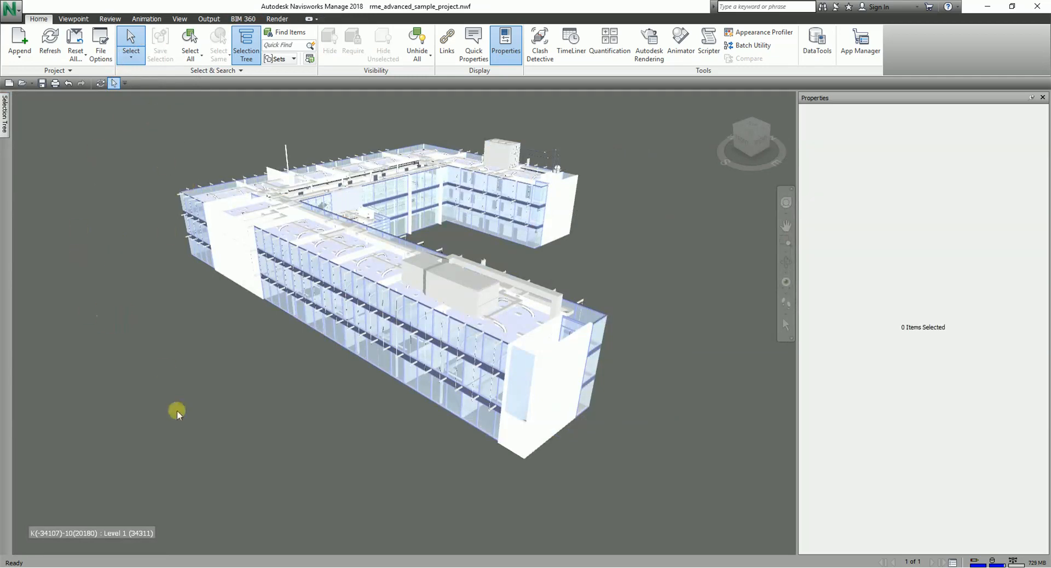
{"action": "mouse_move", "coordinate": [153, 394]}
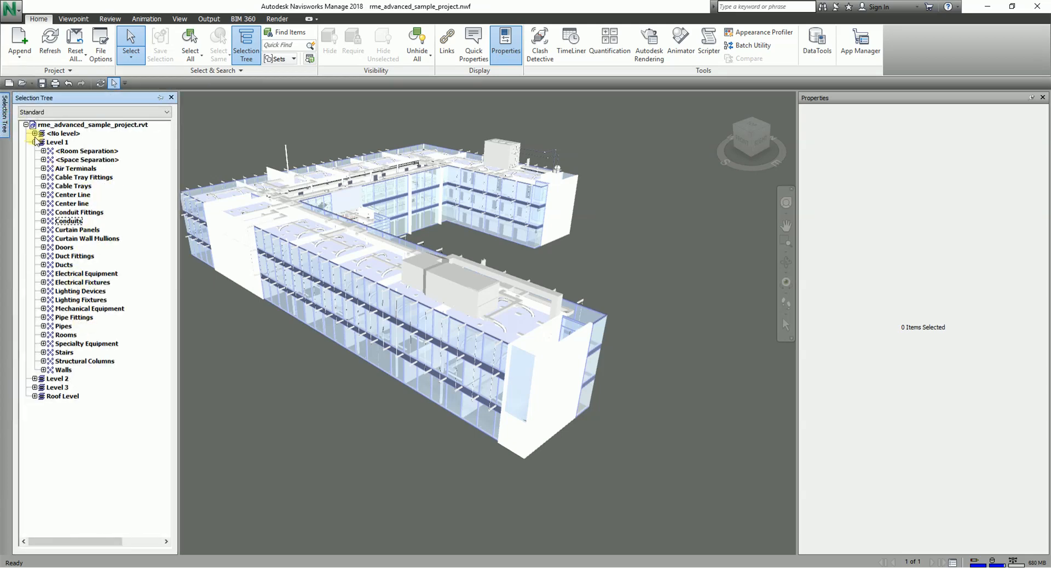
{"action": "left_click", "coordinate": [34, 141]}
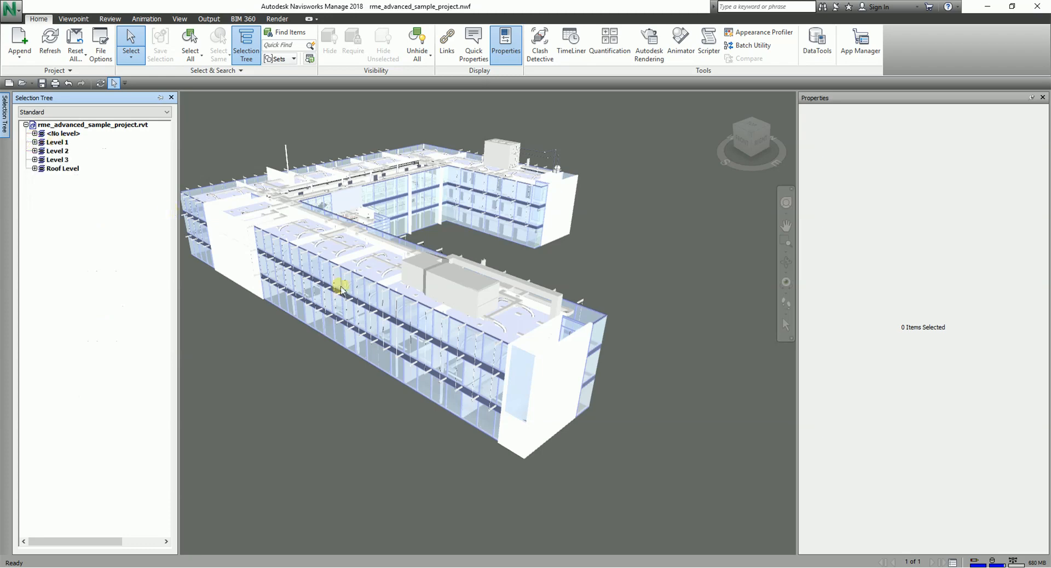
{"action": "left_click_drag", "start_coordinate": [342, 288], "coordinate": [577, 283]}
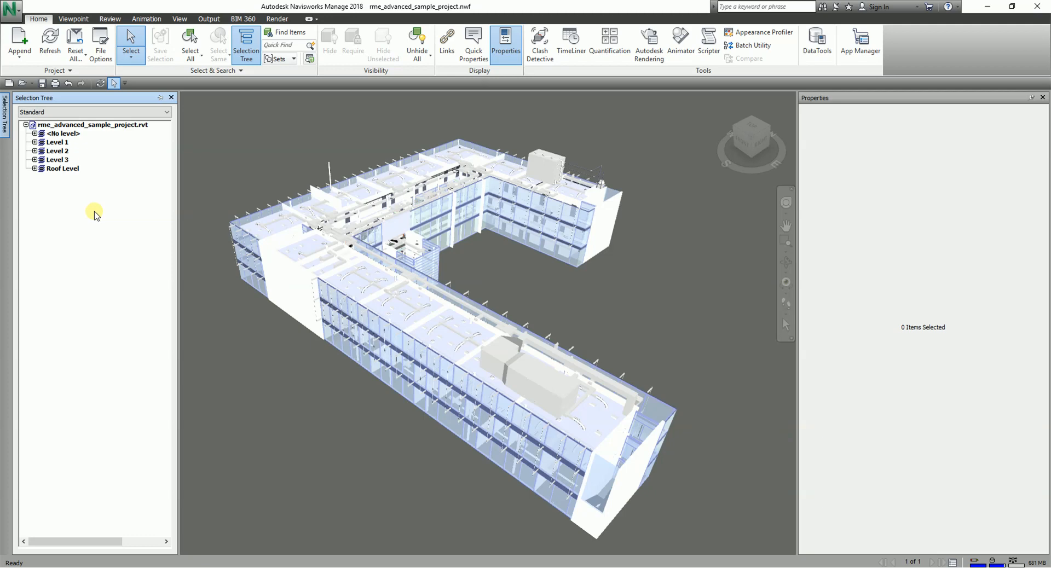
{"action": "mouse_move", "coordinate": [973, 131]}
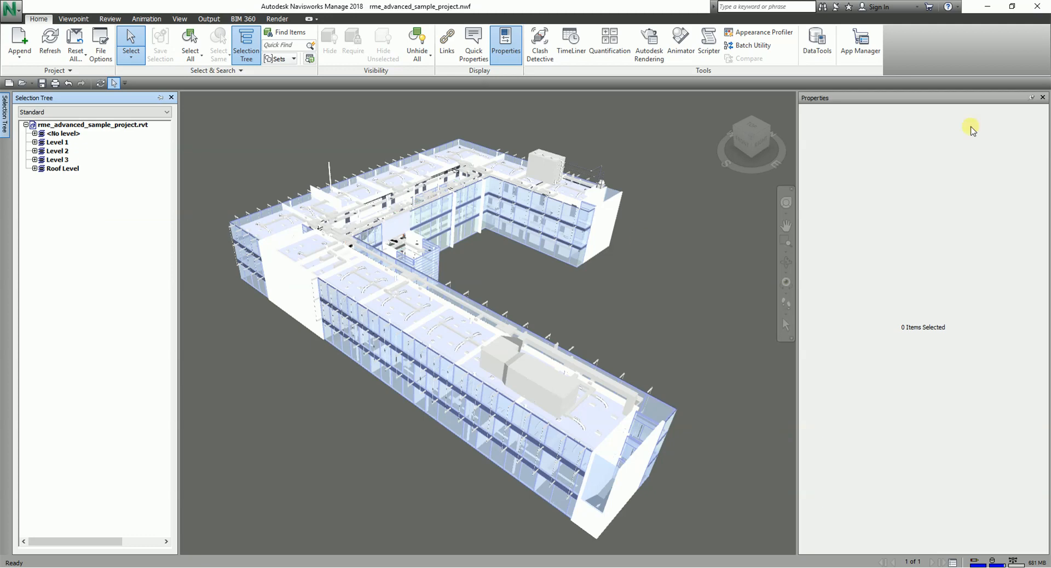